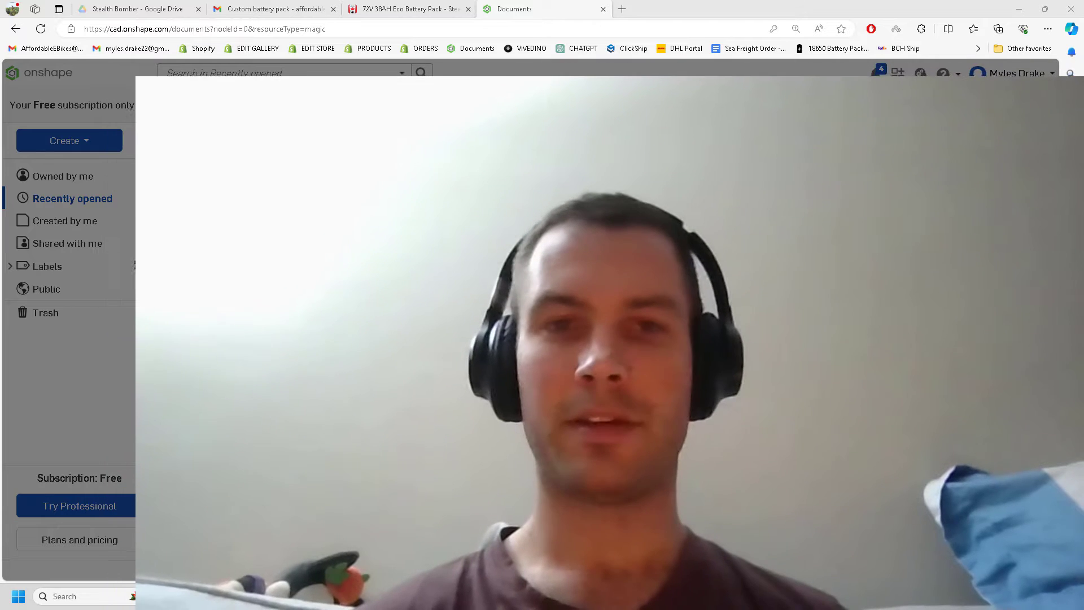
- Start a new document named Triangle, then dismiss it without creating
left_click(69, 140)
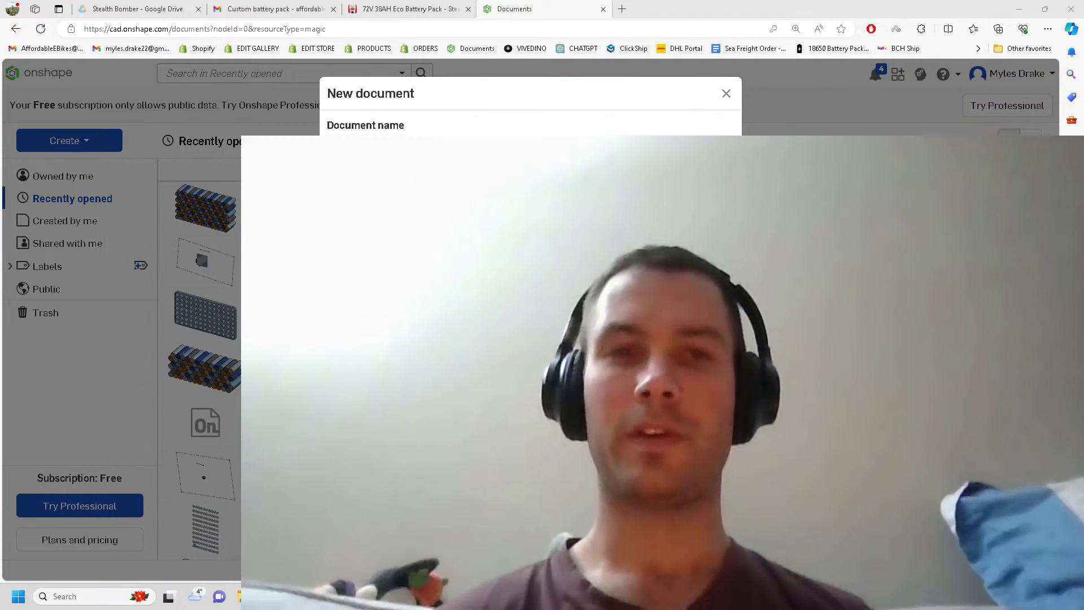
type("Triangle")
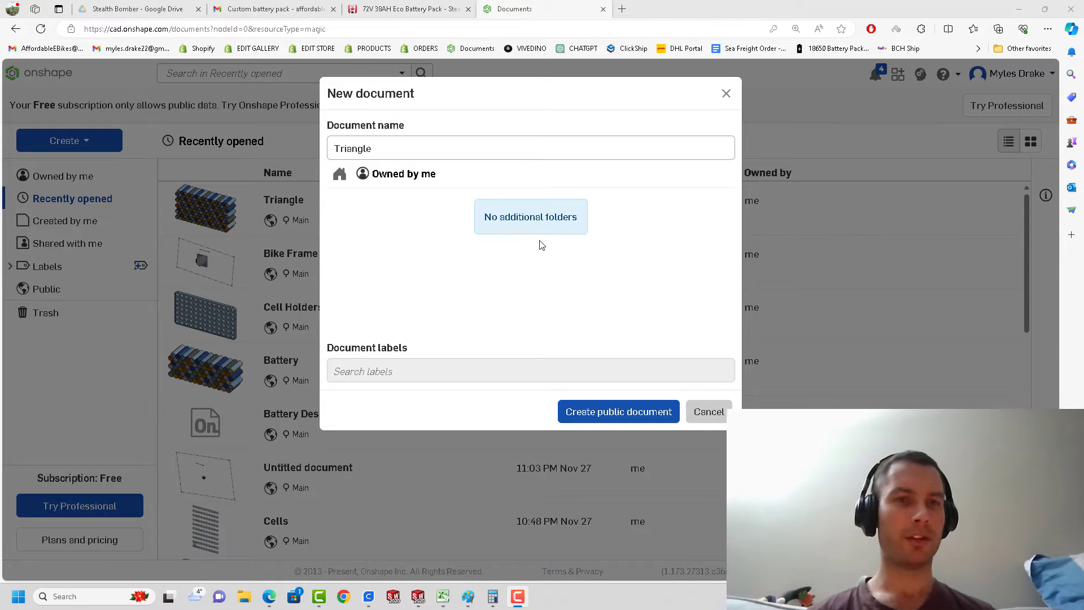
mouse_move(540, 253)
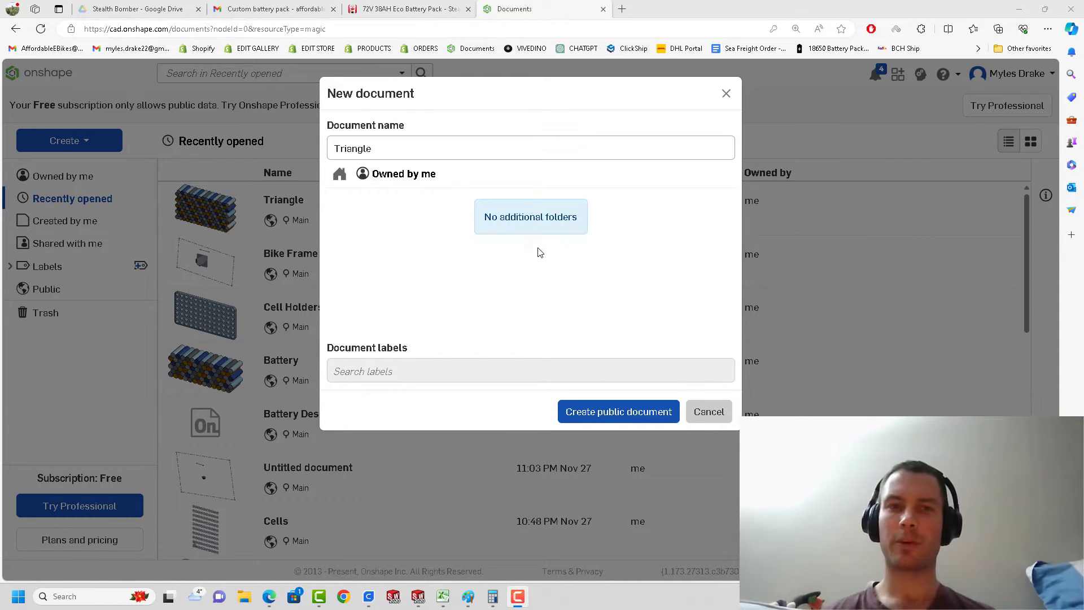
mouse_move(453, 175)
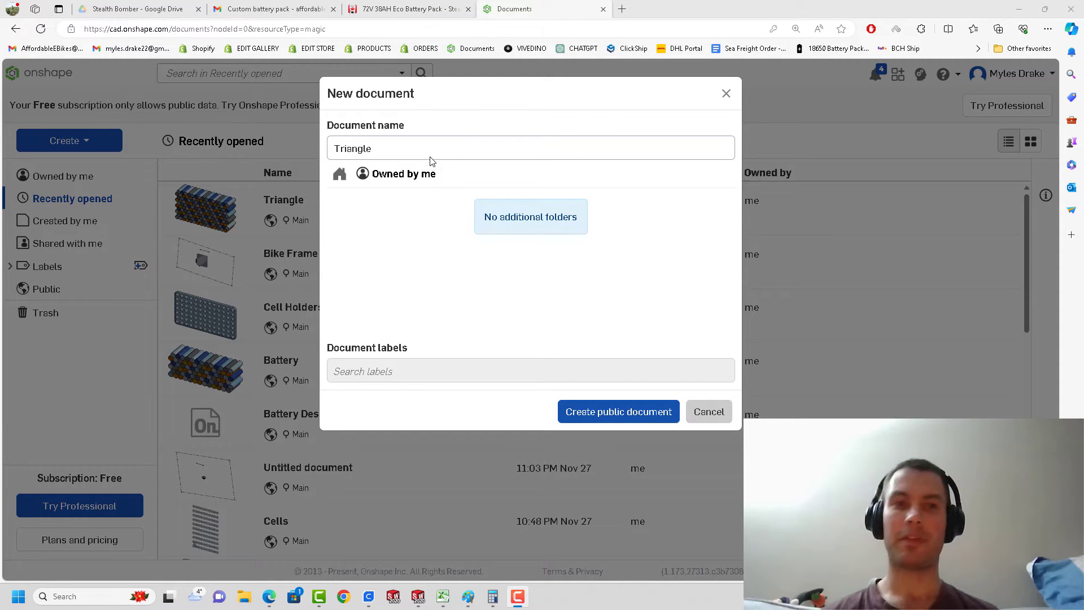
mouse_move(857, 184)
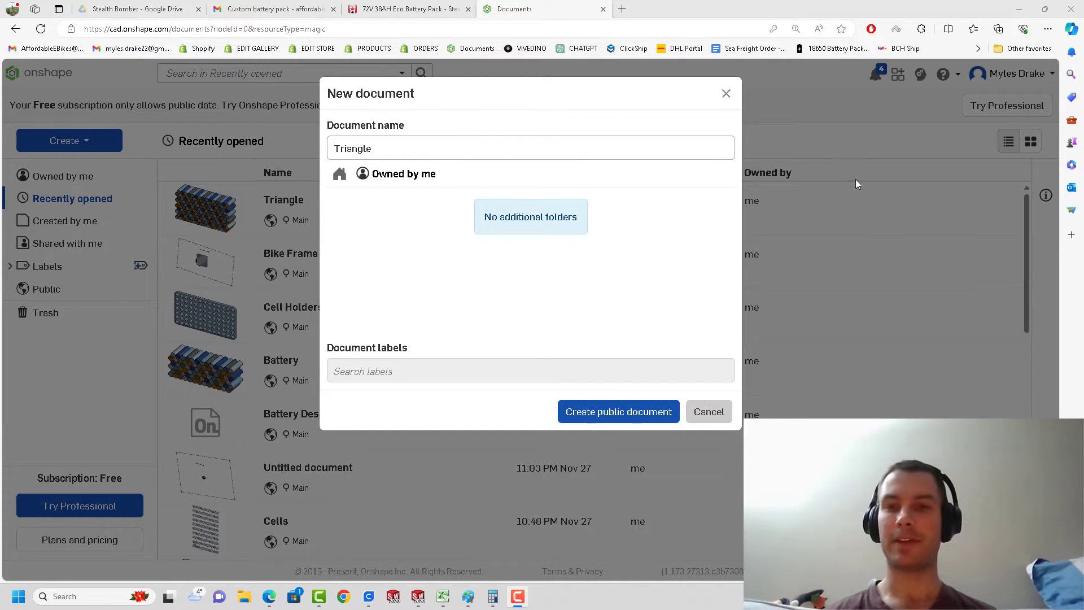
left_click(709, 410)
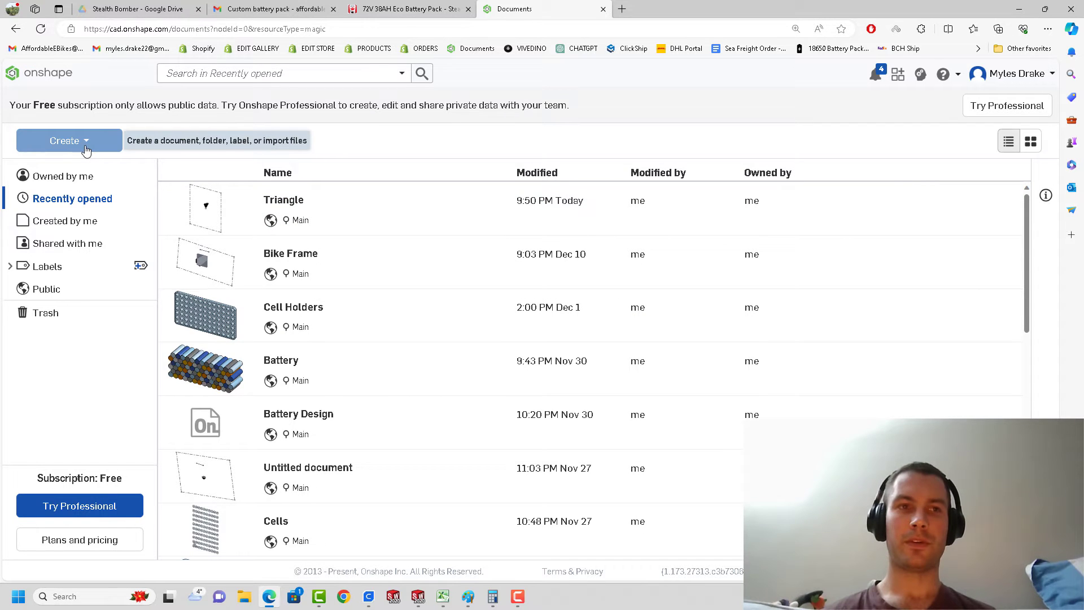
- Create a new public document named 'Triangle'
left_click(68, 141)
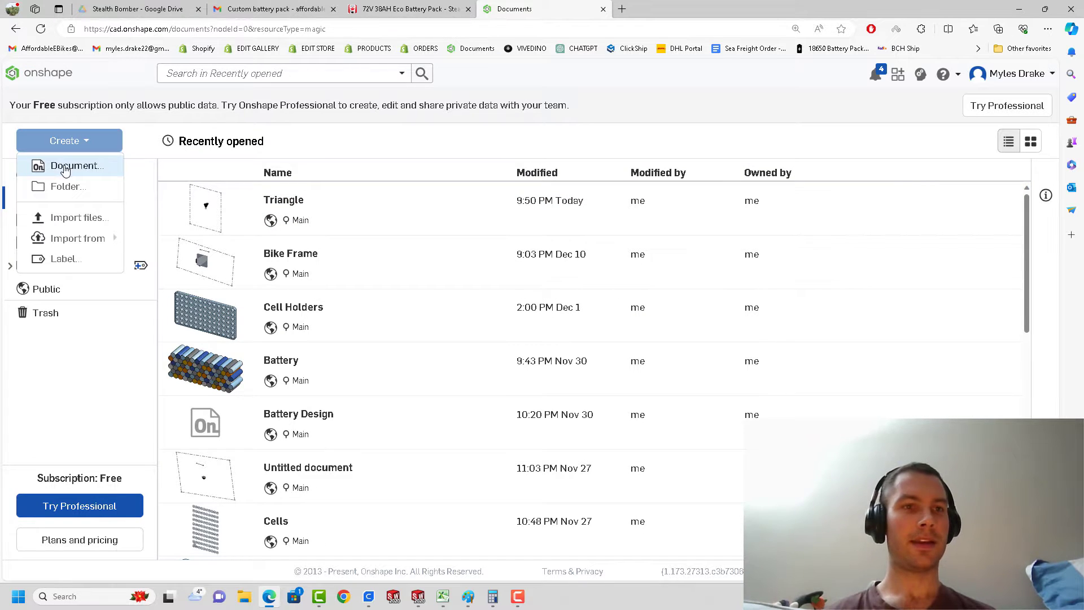
left_click(76, 166)
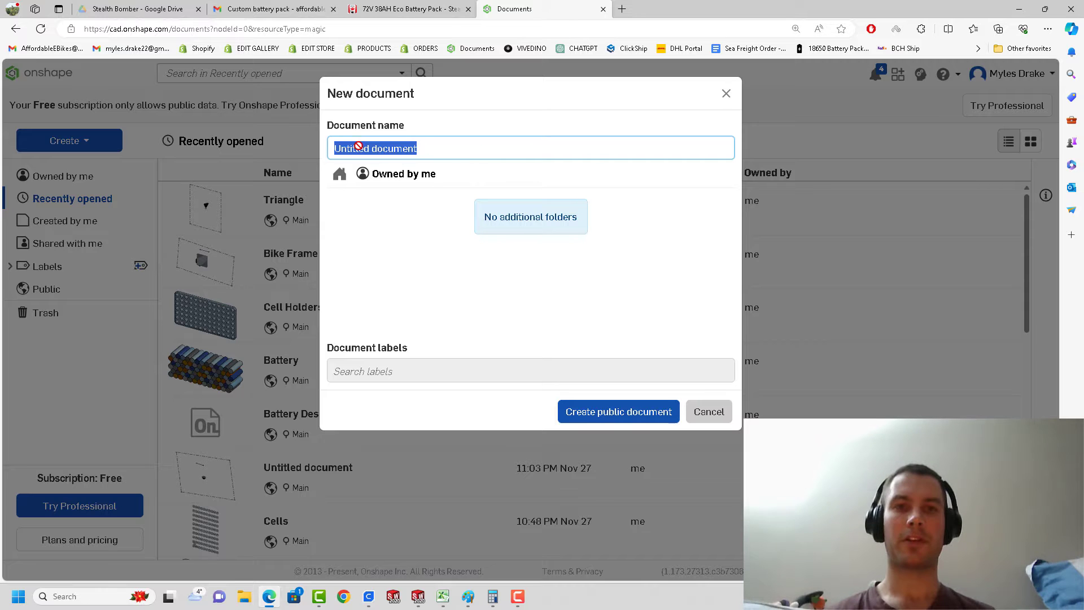
type("Triang")
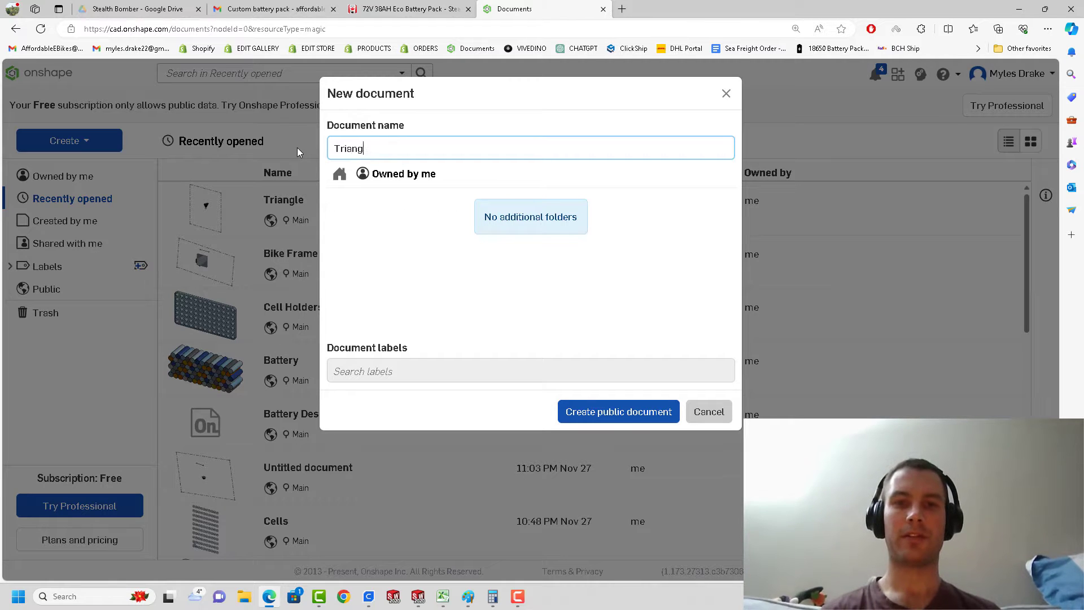
left_click(708, 412)
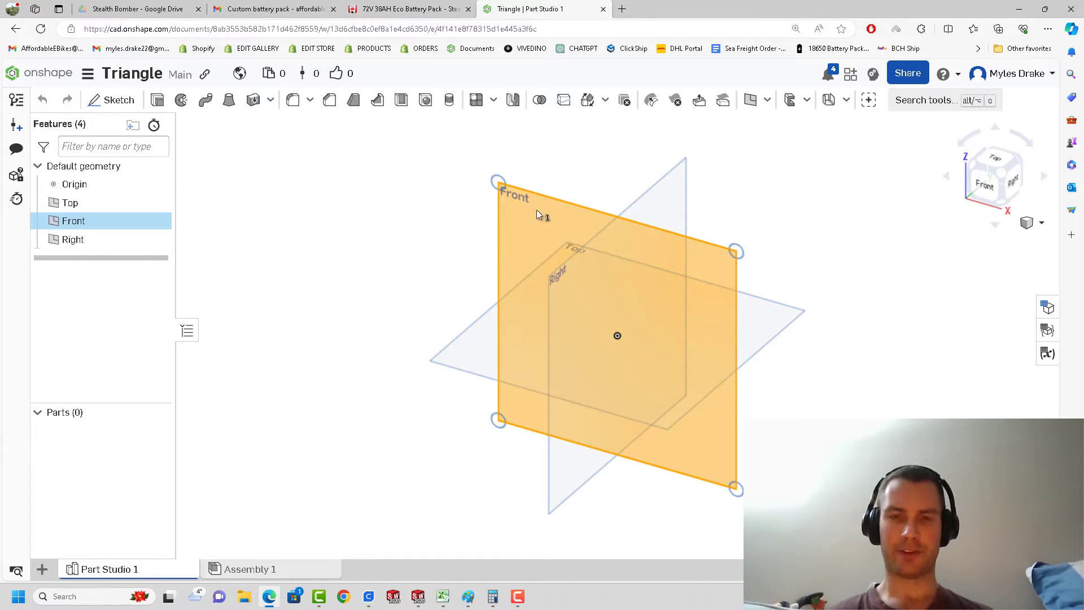
mouse_move(112, 100)
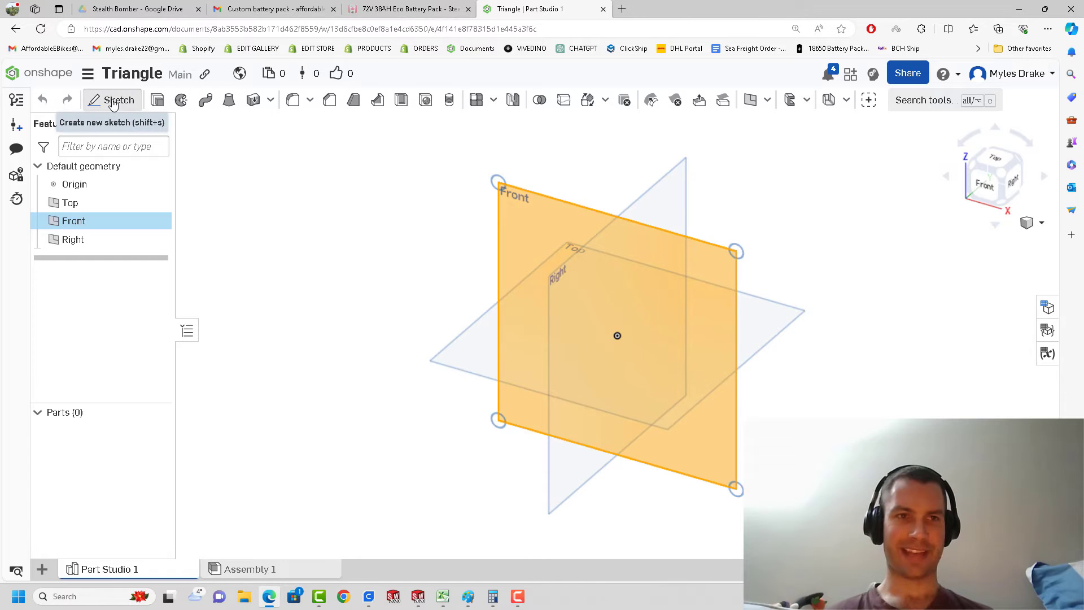
- Sketch two circles on the Front plane and a triangle base line from the origin
left_click(112, 99)
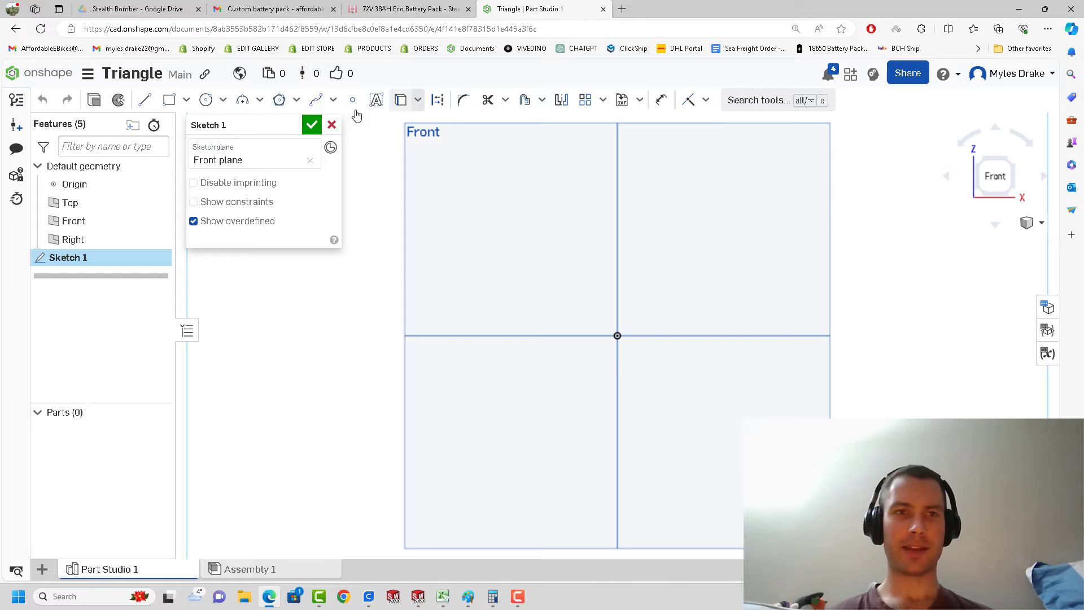
left_click(206, 100)
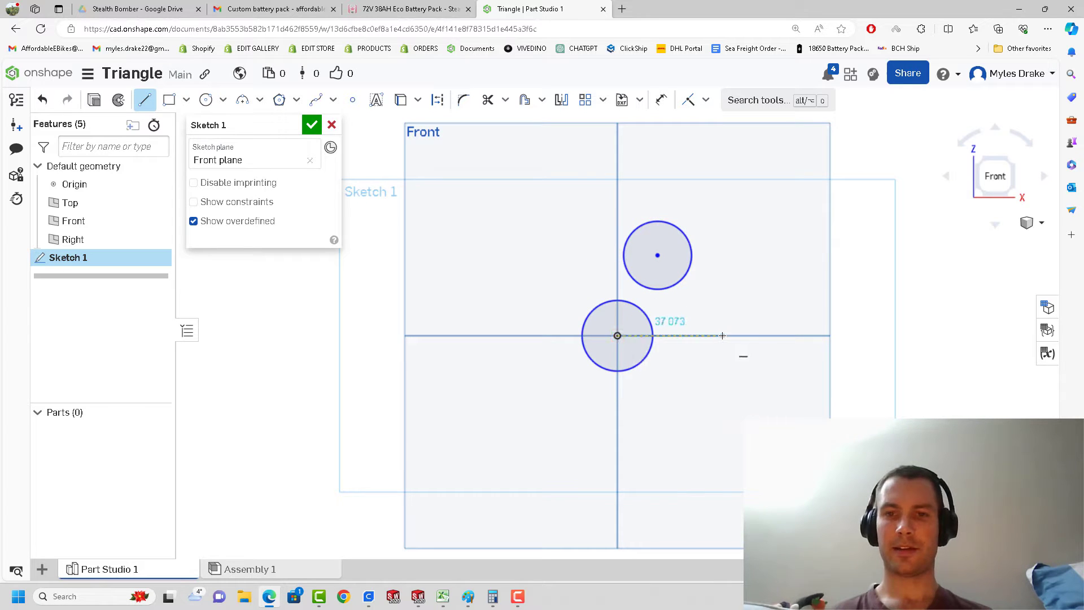
left_click_drag(723, 336, 657, 255)
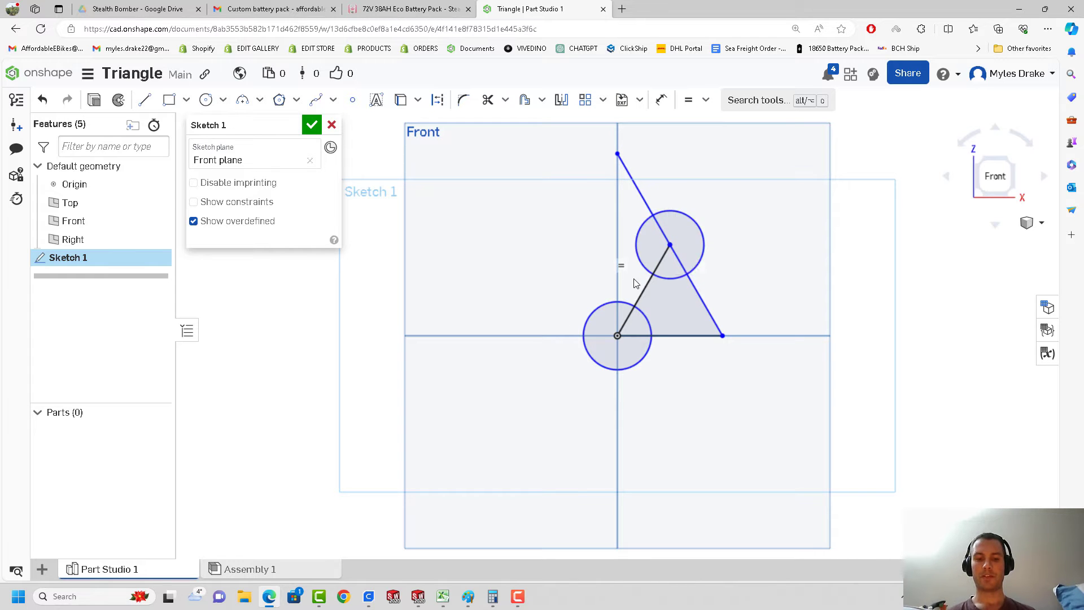
- Dimension the circle diameter to 18.4 and the triangle base line to 19.75
left_click(660, 100)
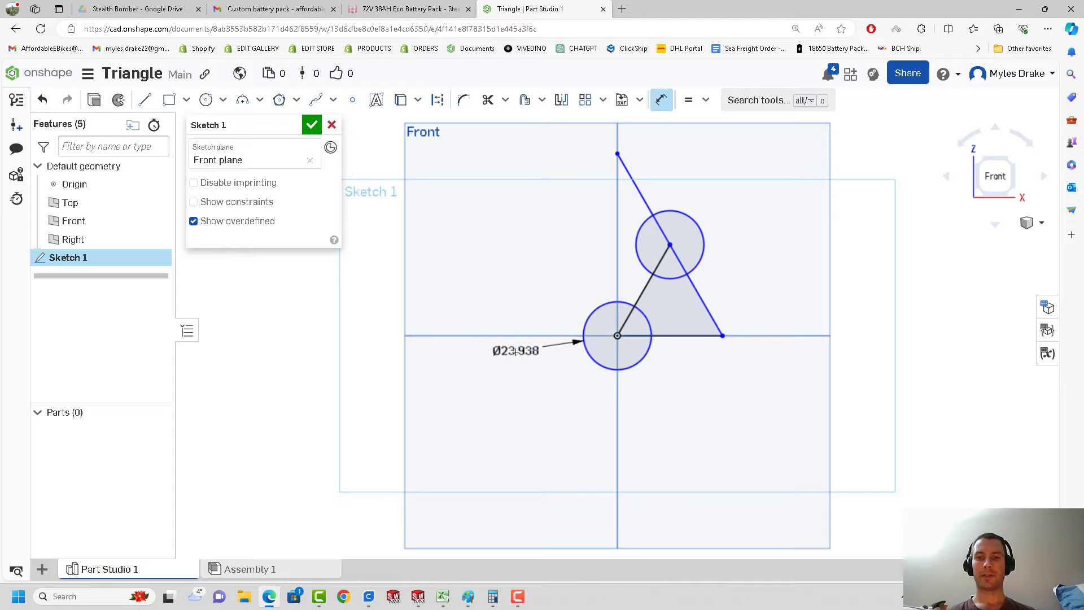
type("18.4")
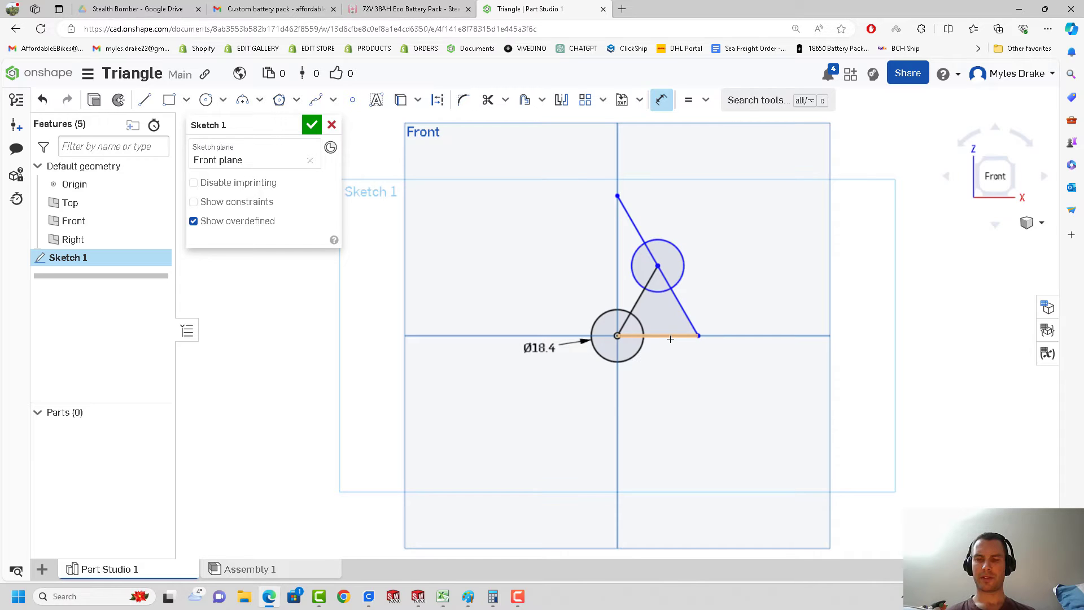
left_click(670, 339)
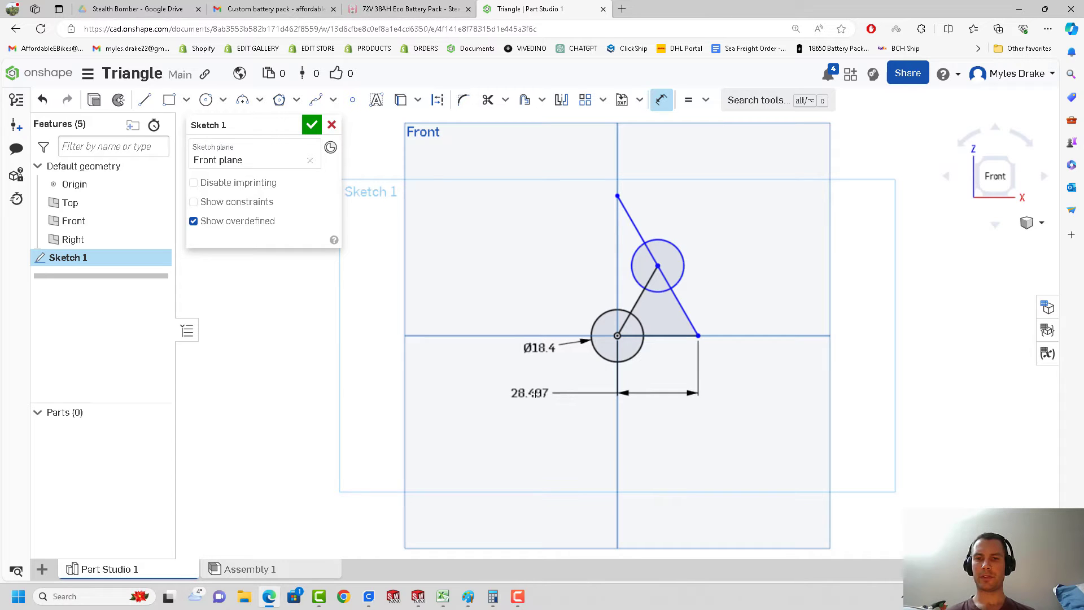
double_click(530, 392)
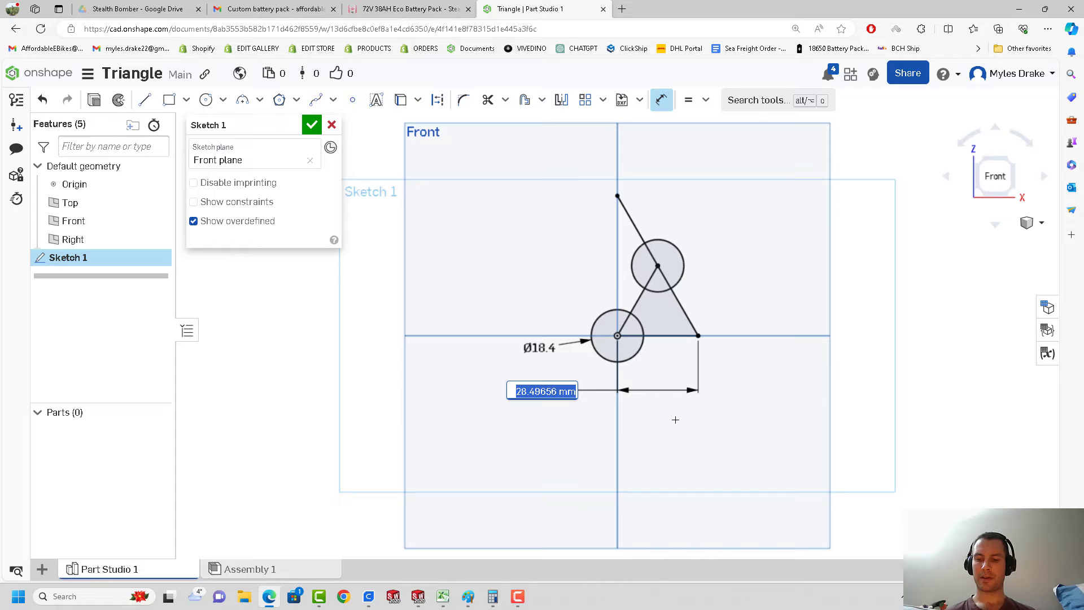
type("19.75")
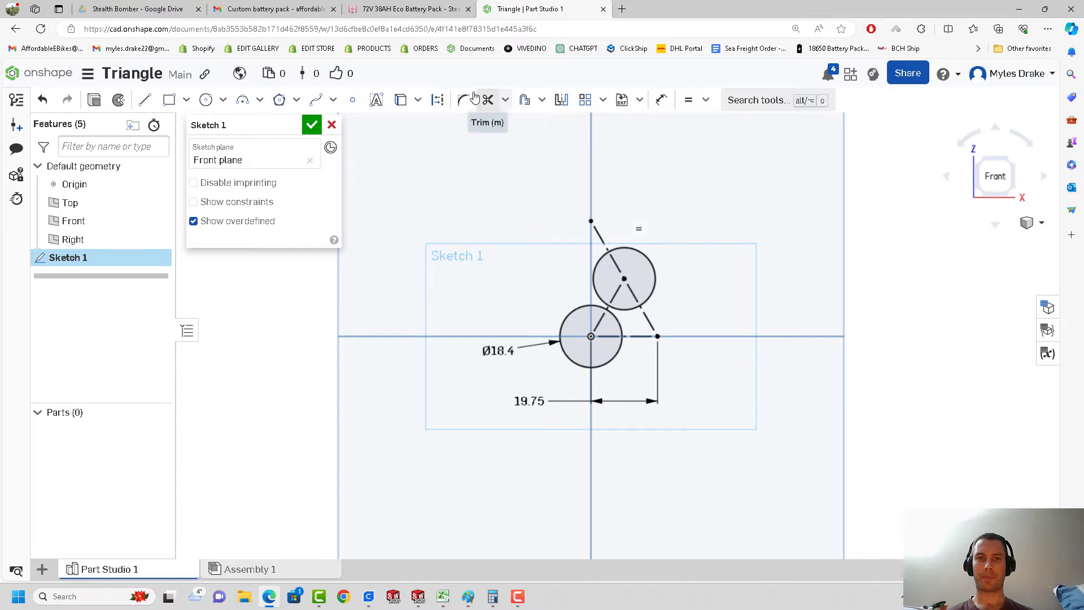
mouse_move(562, 101)
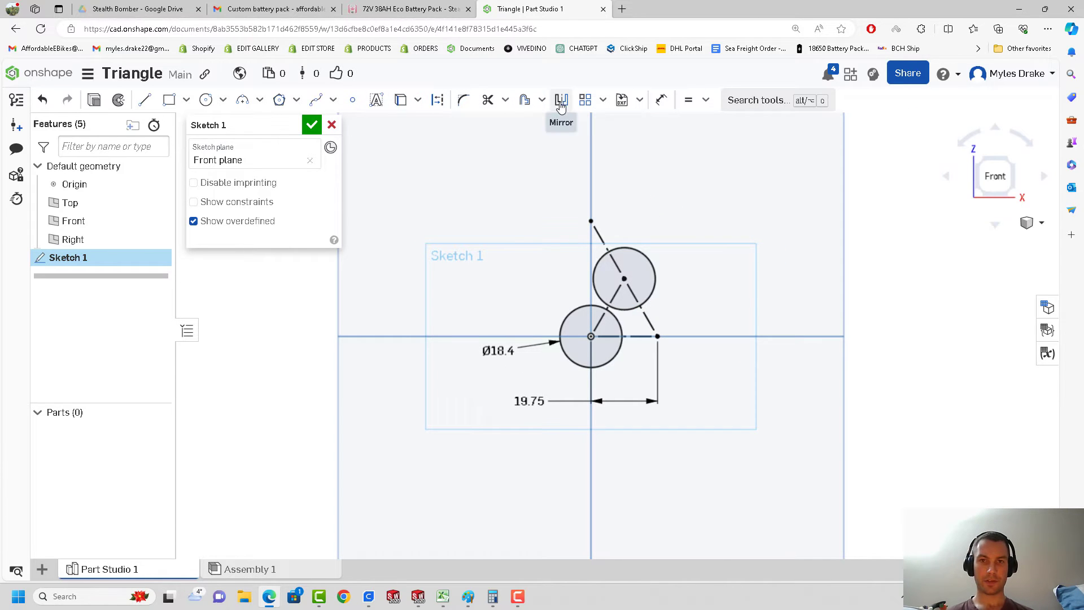
- Linear-pattern the two circles with 15 instances
left_click(650, 266)
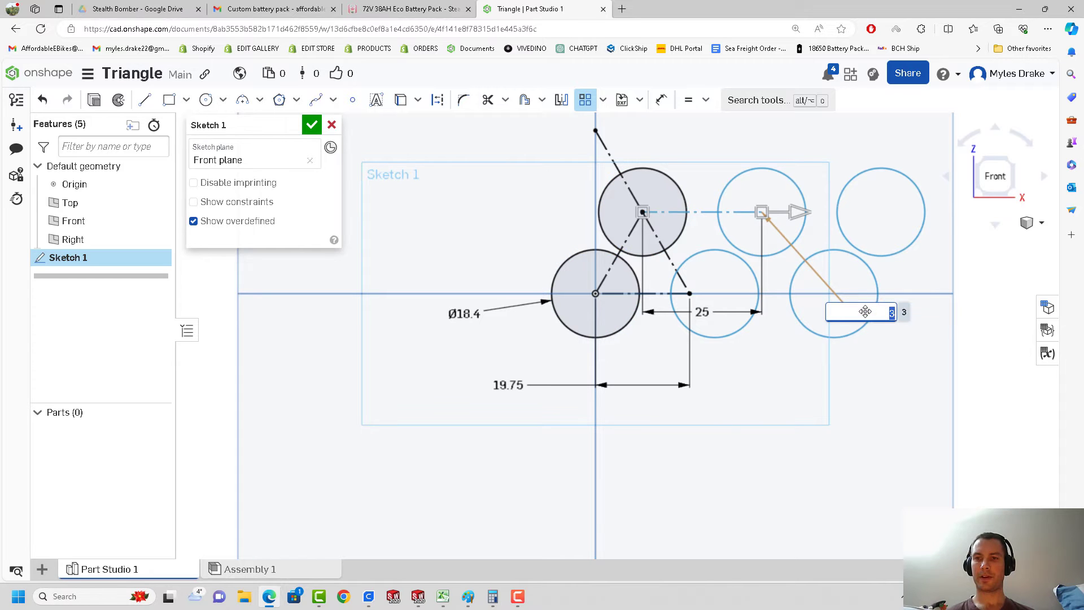
type("15x")
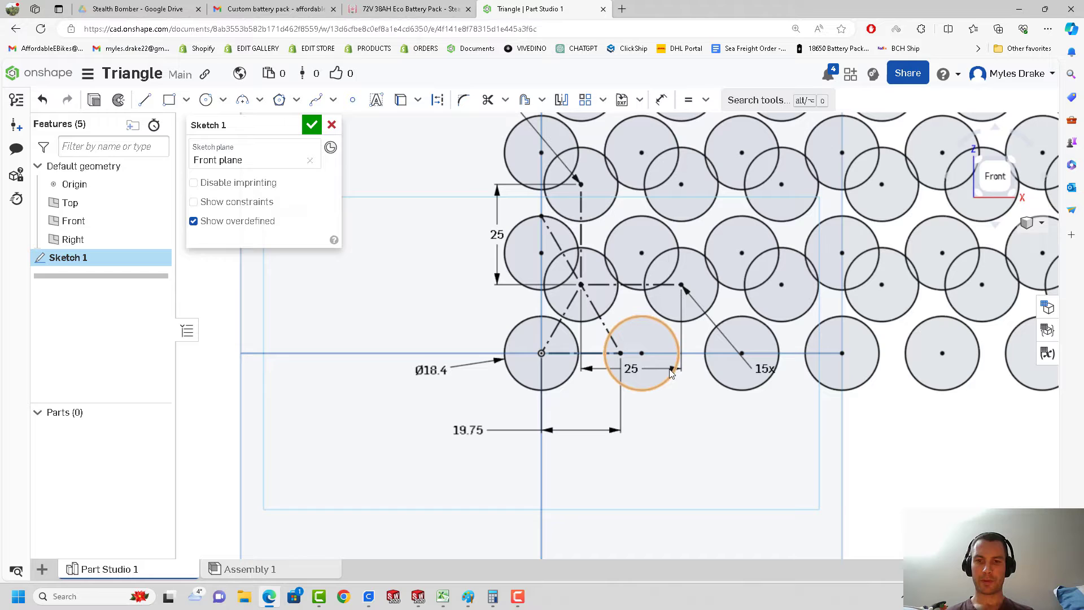
- Delete the horizontal and vertical 25 spacing dimensions of the circle pattern
right_click(629, 369)
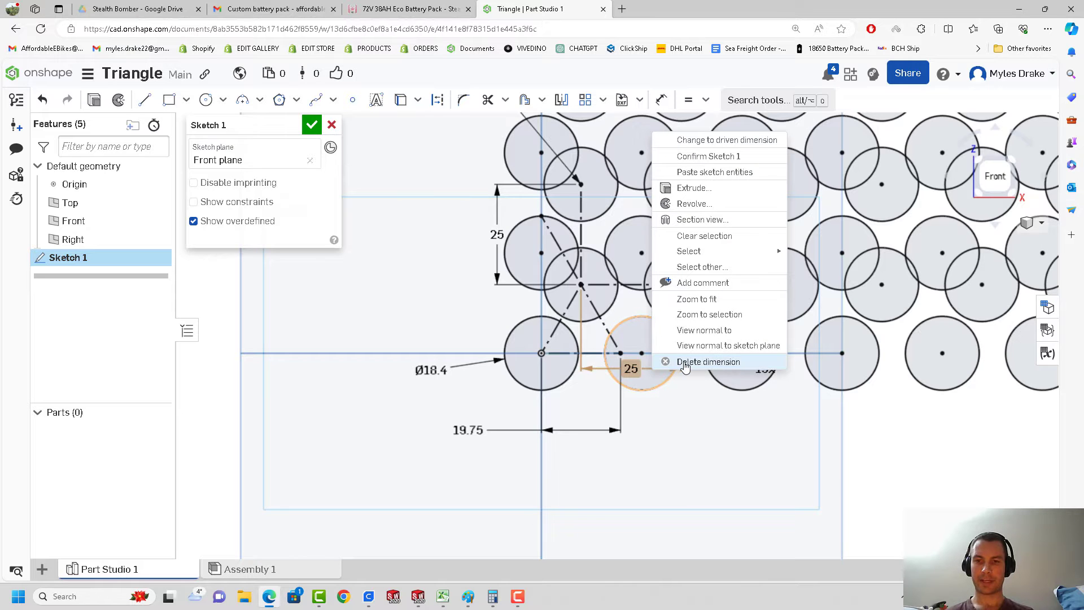
left_click(707, 361)
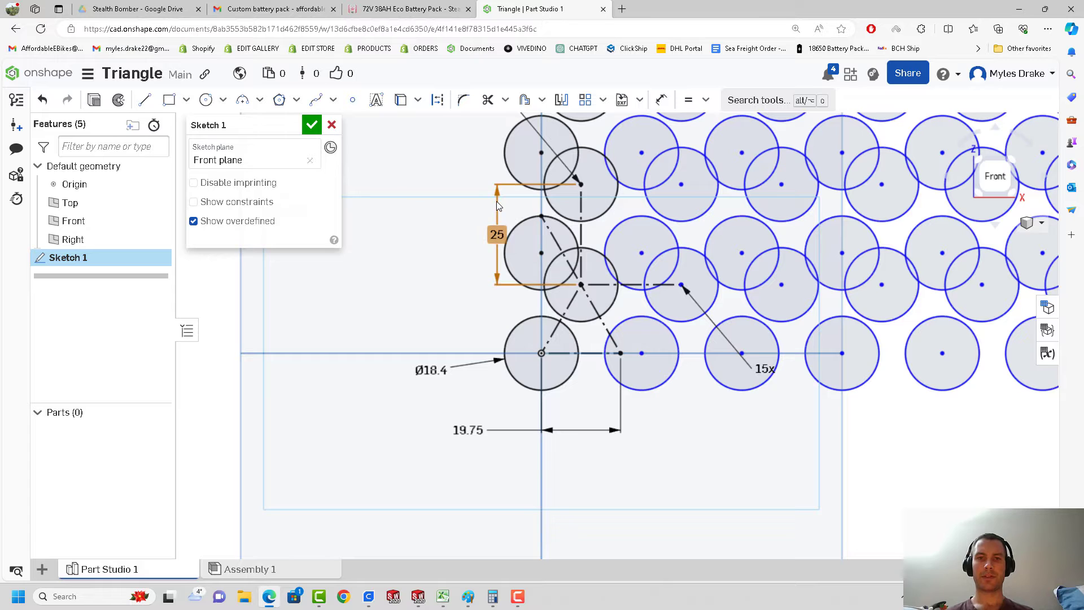
right_click(496, 205)
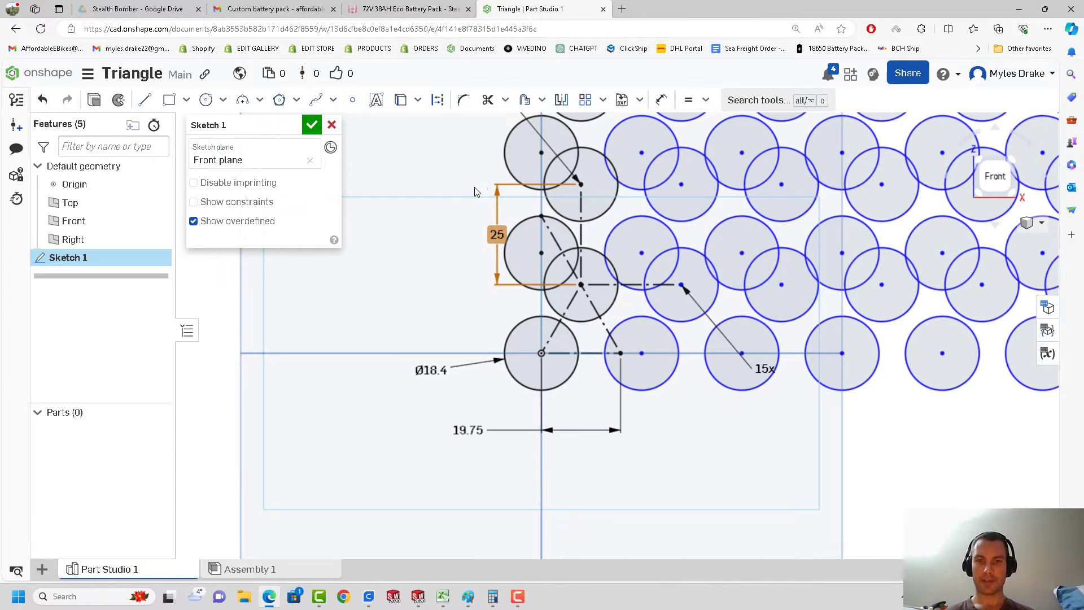
right_click(477, 192)
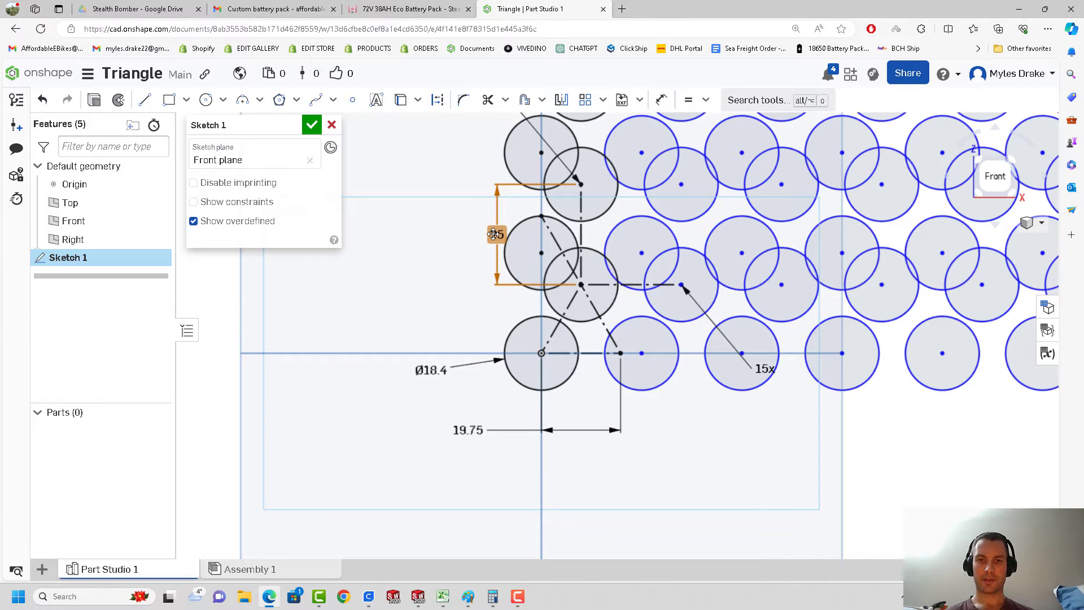
right_click(496, 234)
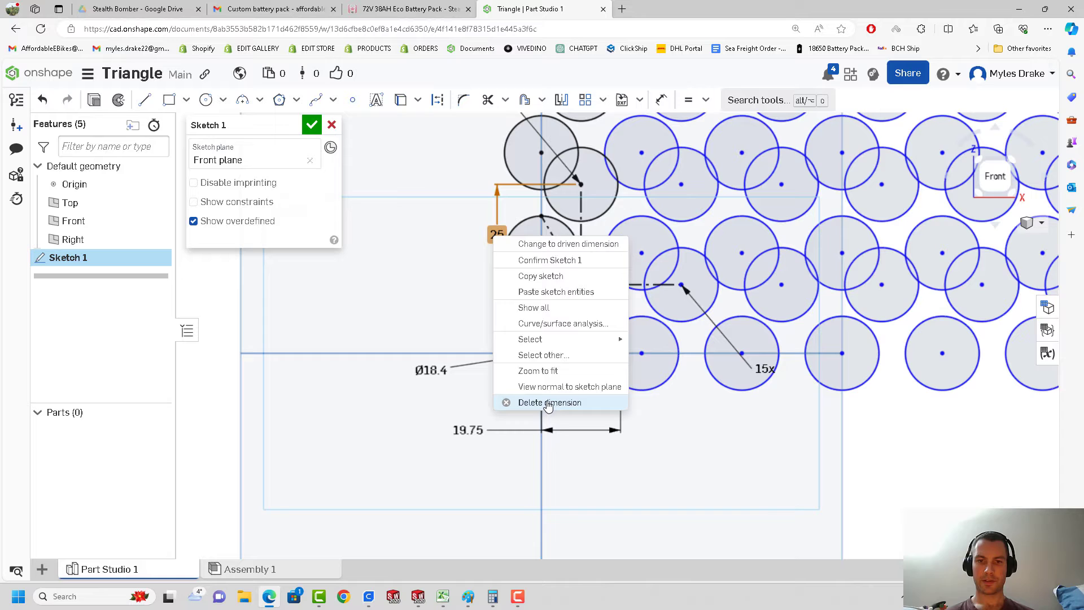
left_click(549, 403)
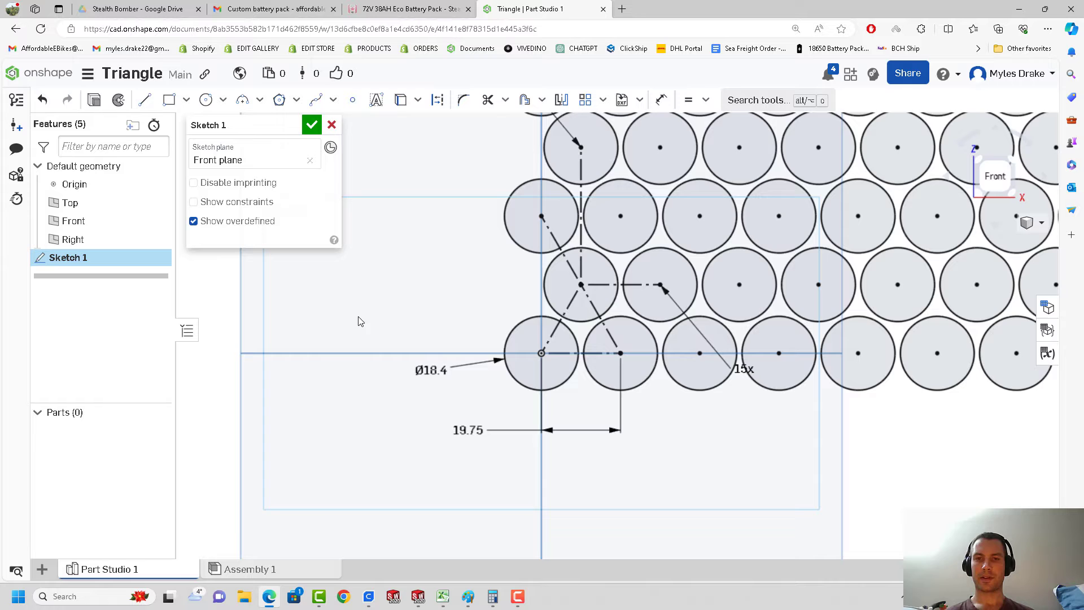
scroll("down", 3)
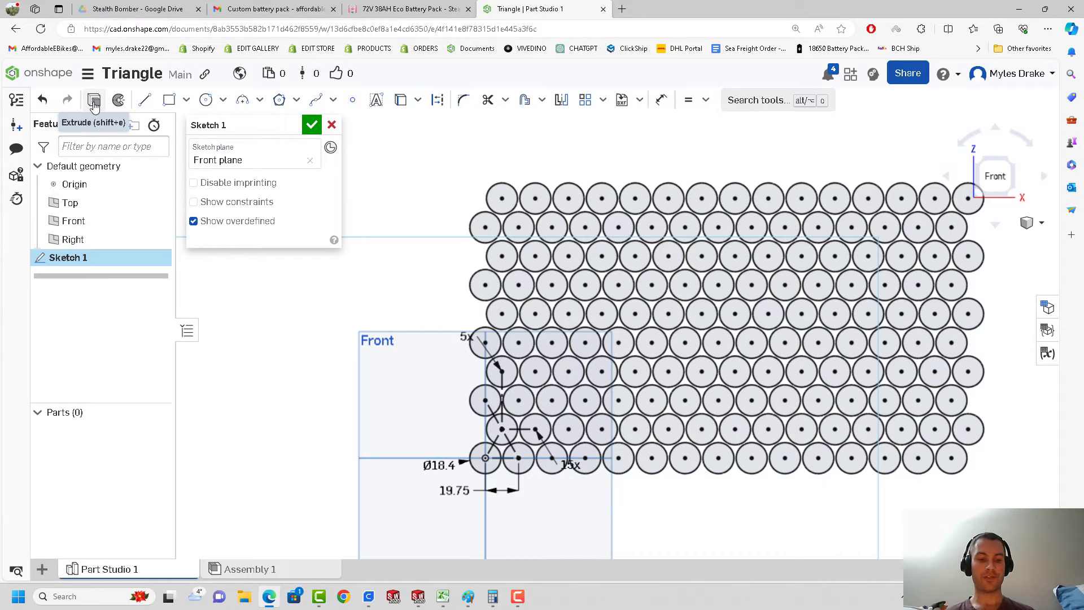
- Extrude the Sketch 1 circles 65 mm deep
left_click(311, 125)
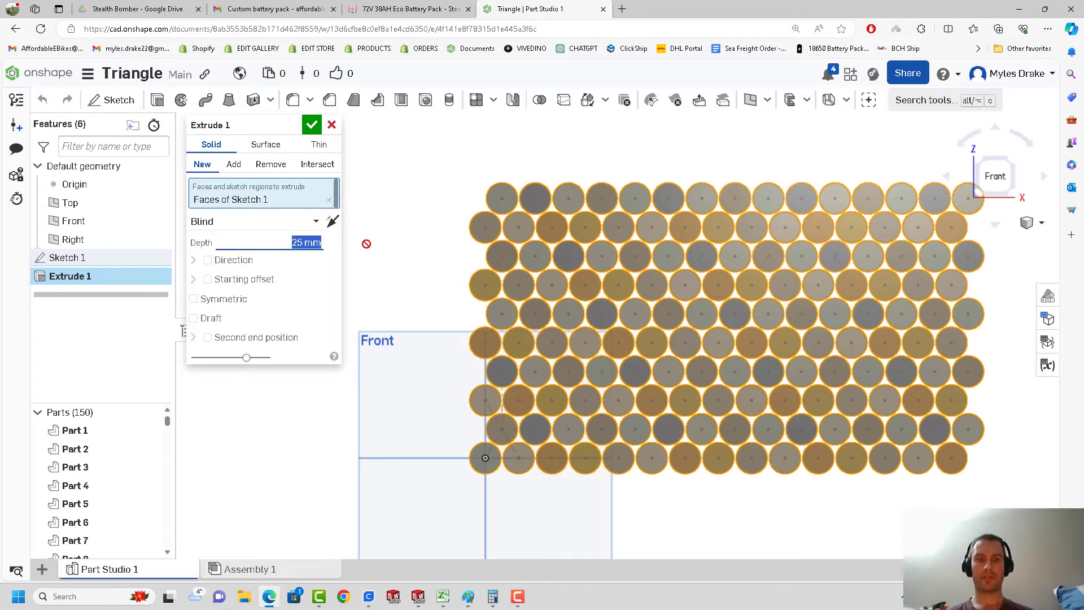
type("65")
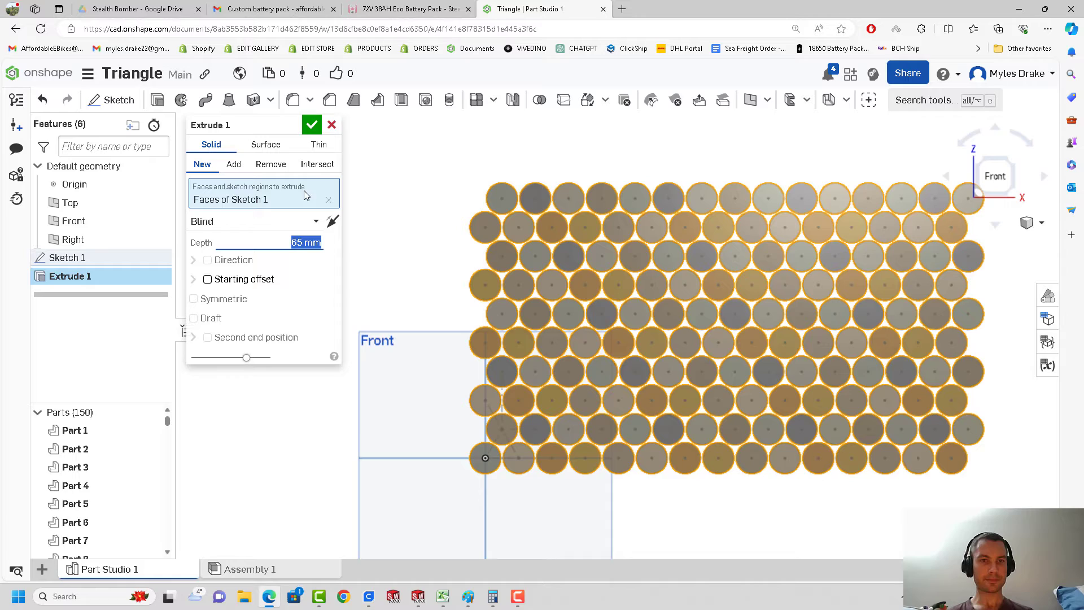
left_click(311, 124)
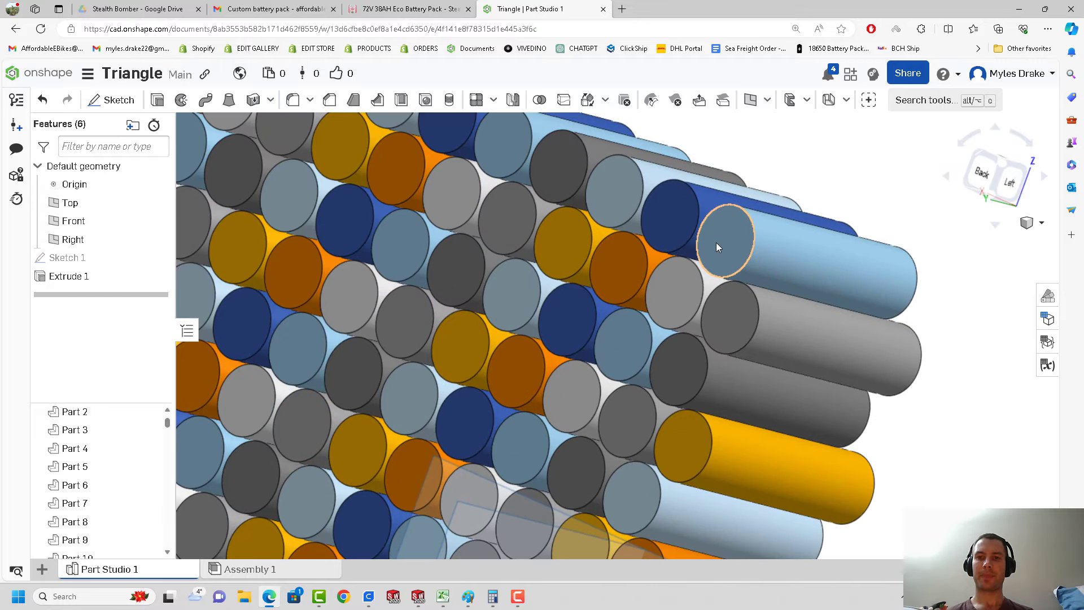
- Start a sketch on a cell end face and insert the Medium Frame bike photo
left_click(723, 243)
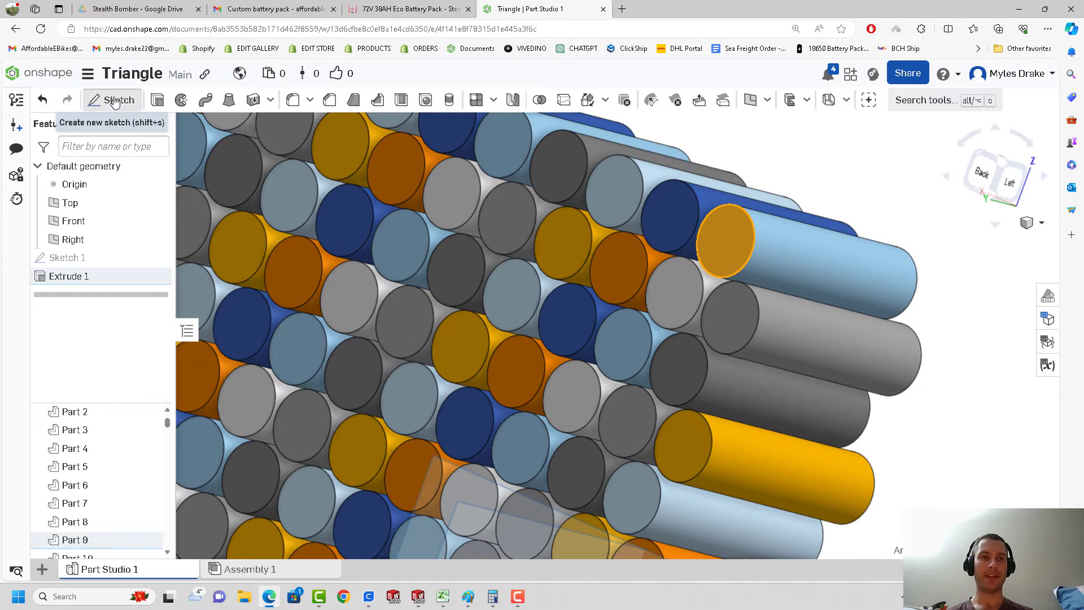
left_click(111, 99)
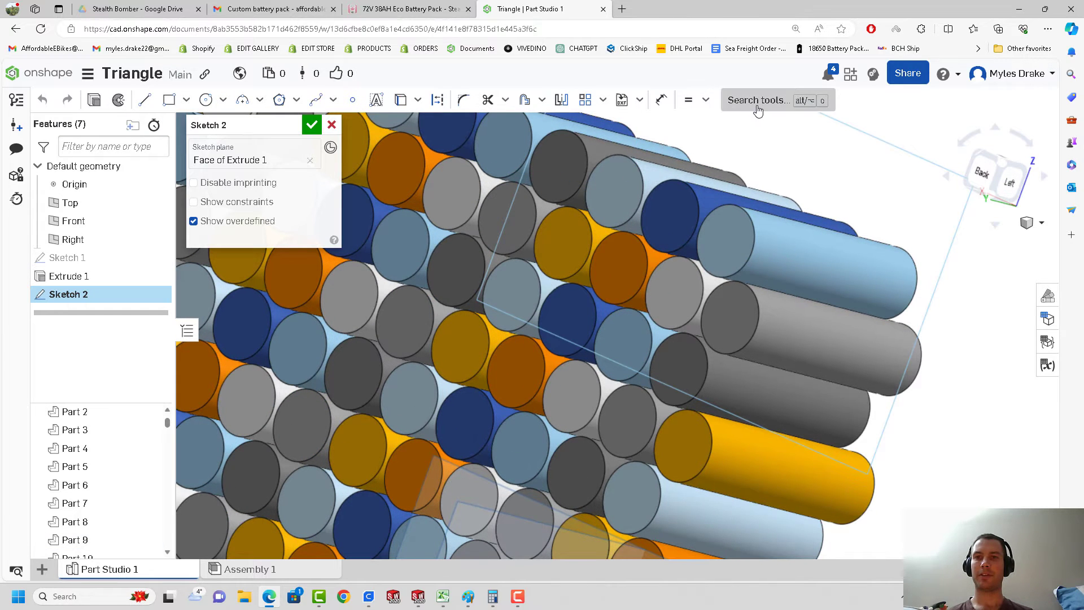
left_click(758, 100)
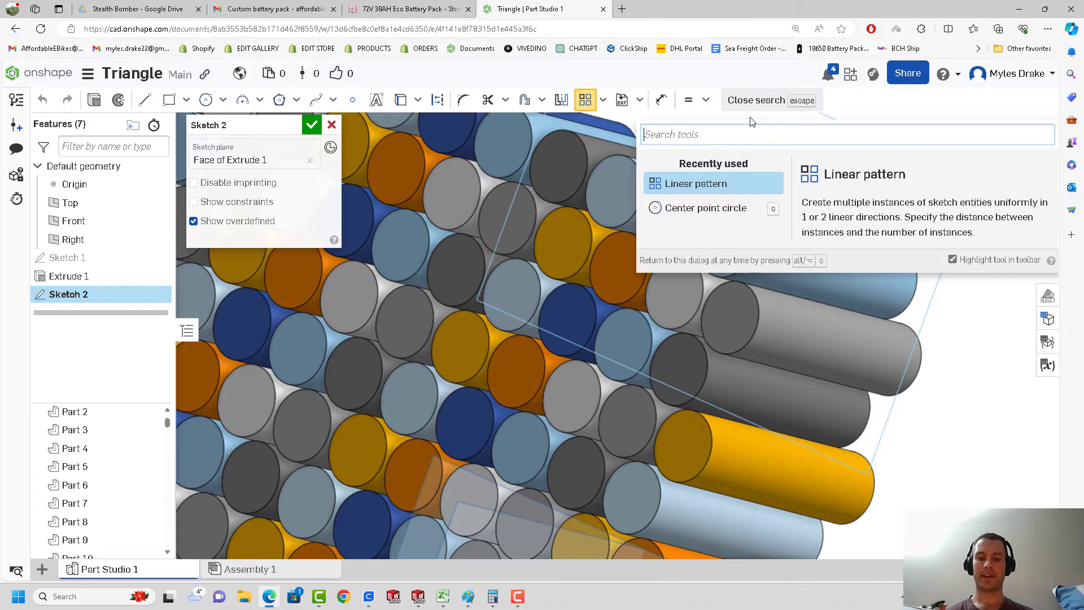
type("image")
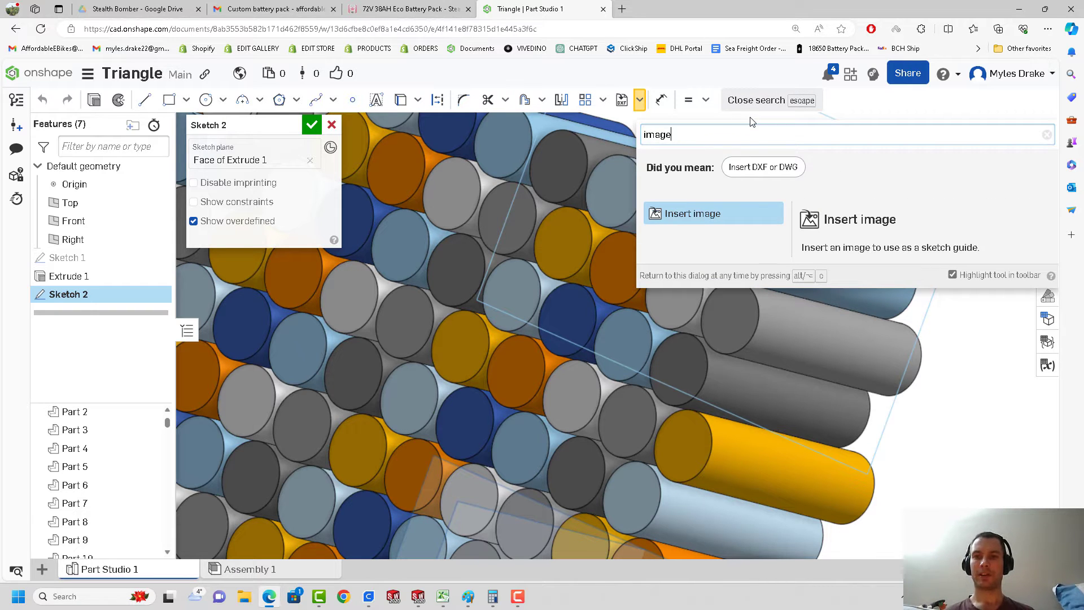
left_click(712, 213)
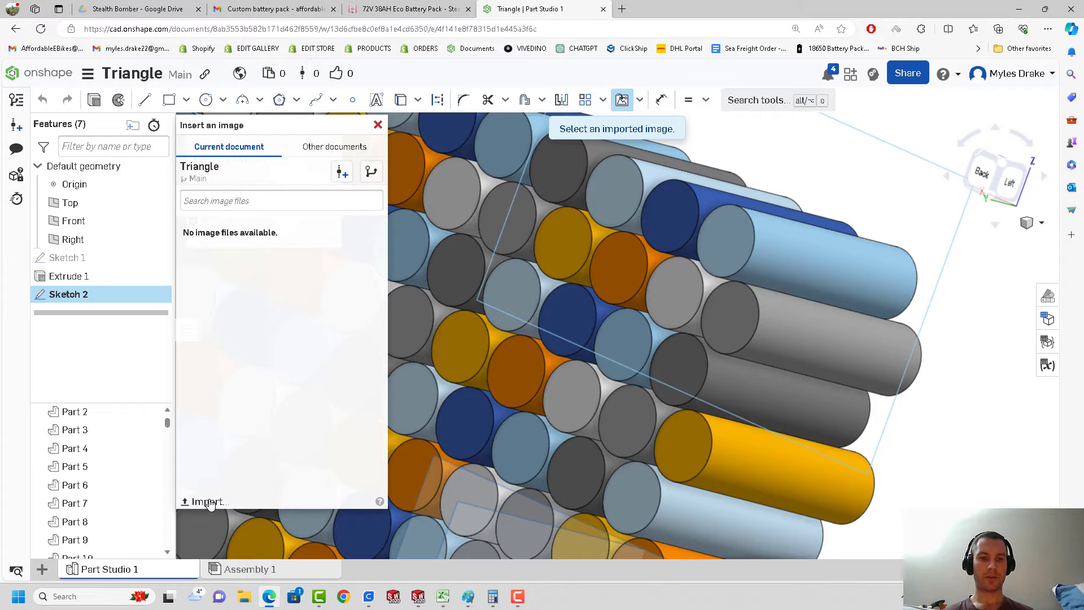
left_click(205, 502)
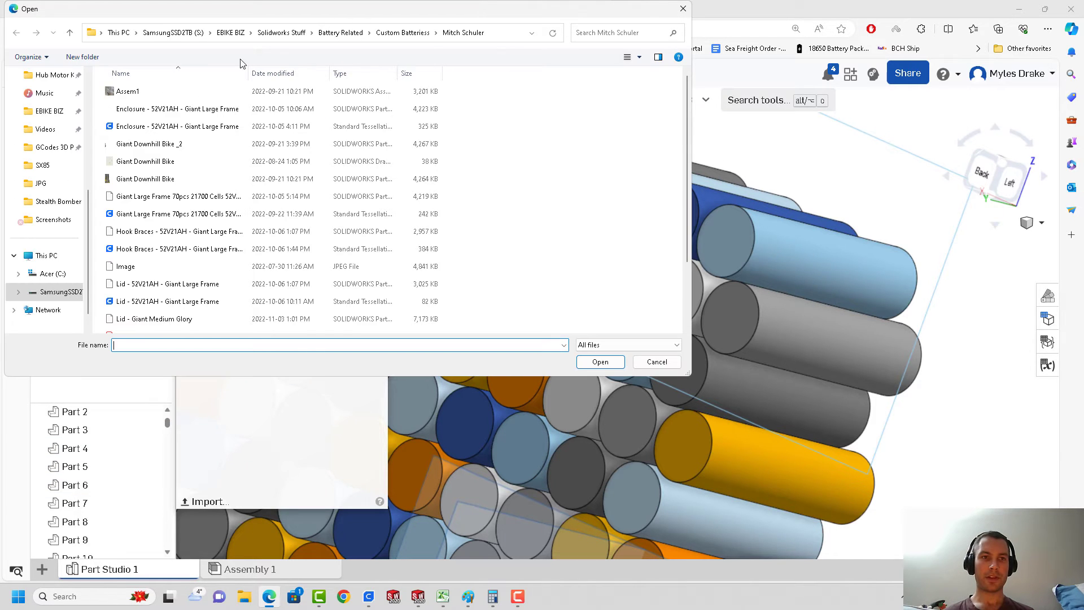
left_click(180, 249)
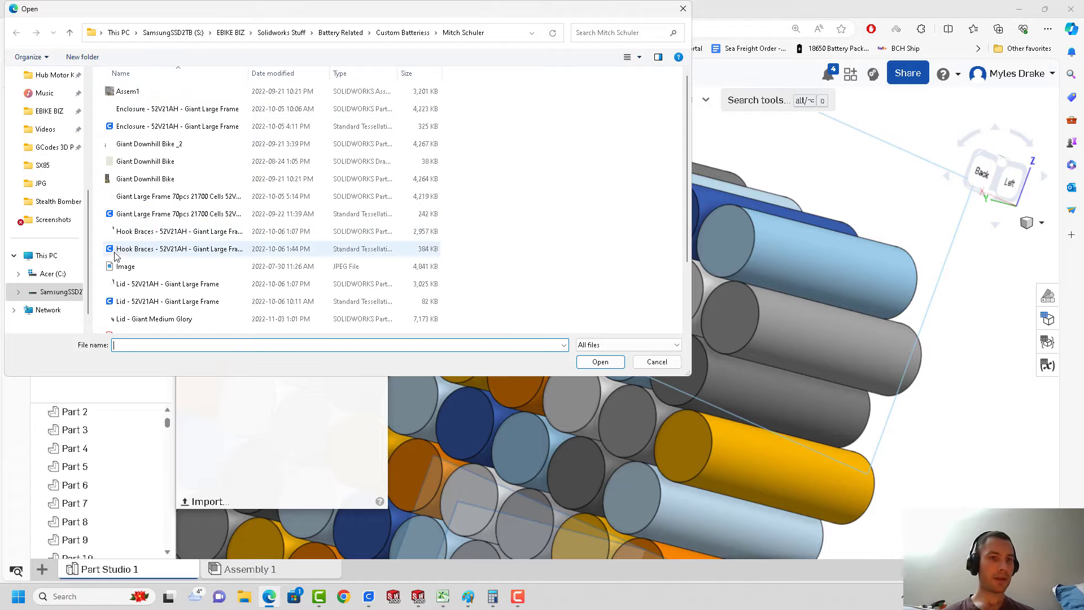
left_click(625, 56)
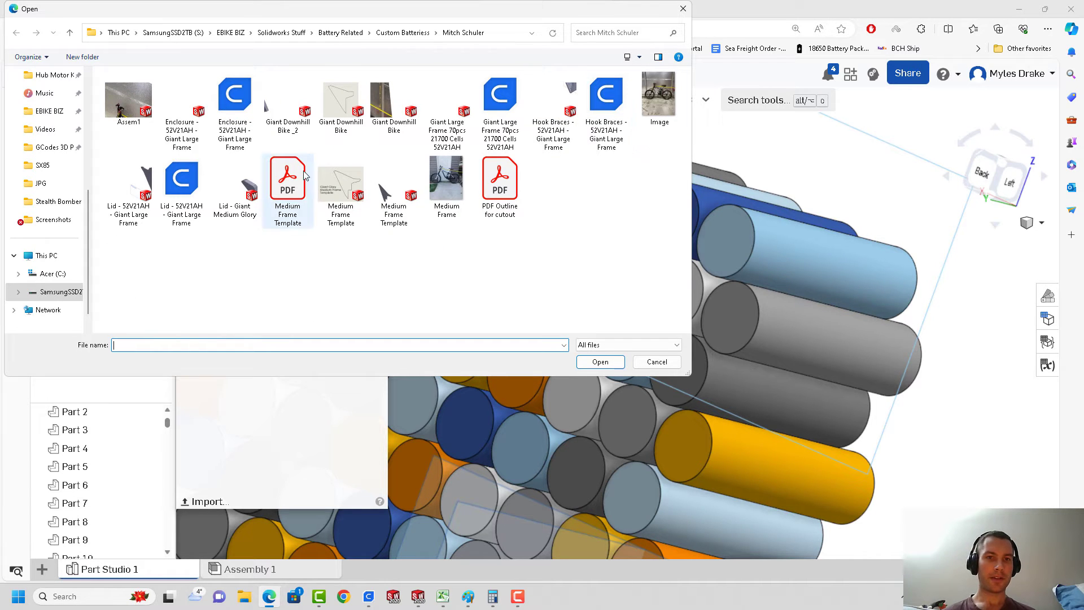
left_click(446, 176)
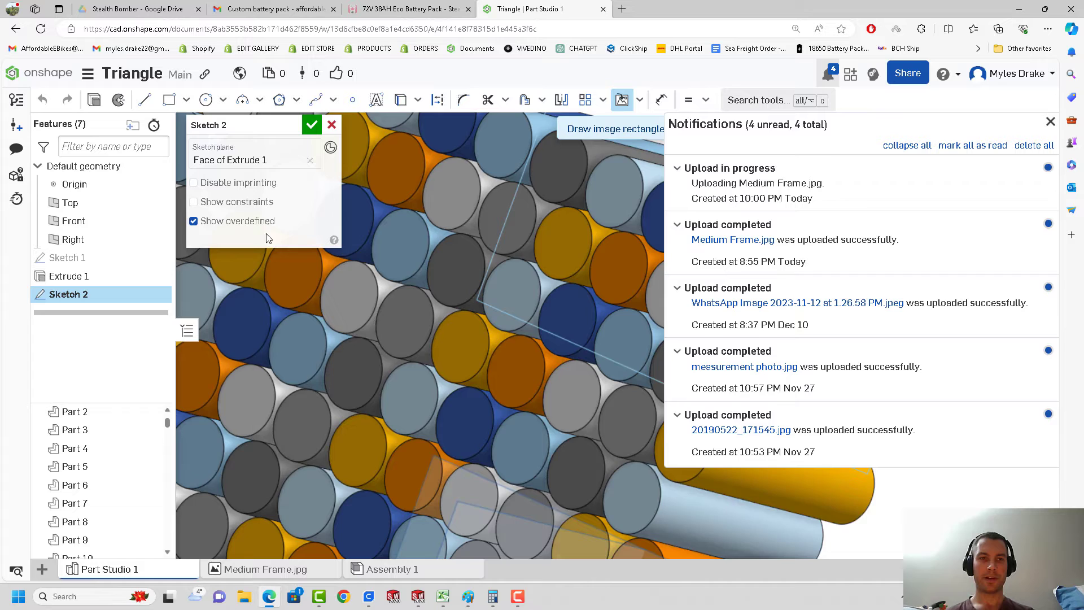
scroll("down", 3)
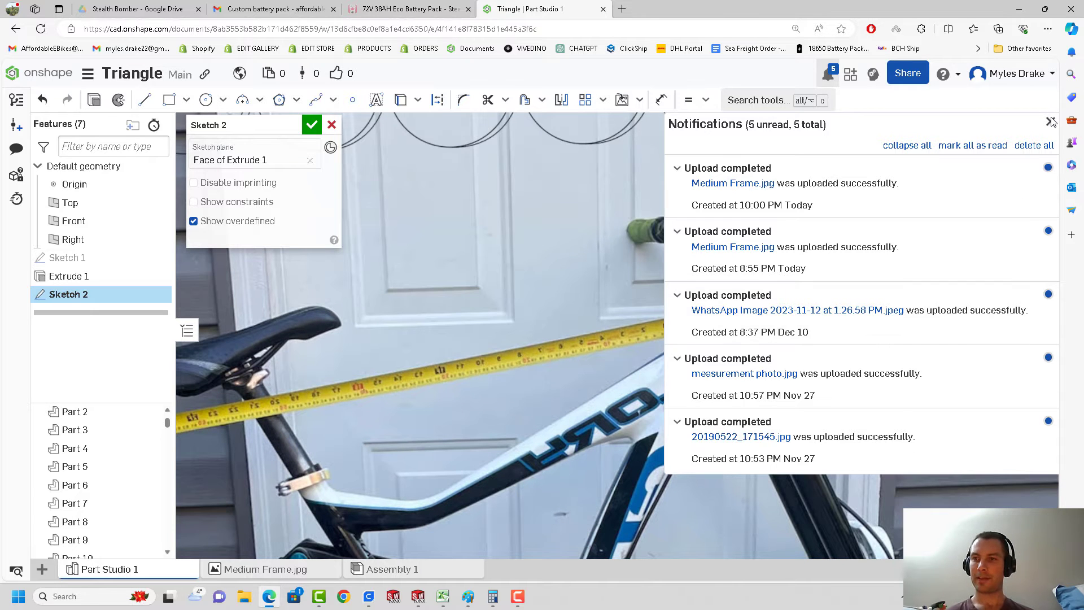
- Trace a line along the photo's tape measure and dimension it 14
left_click(1052, 123)
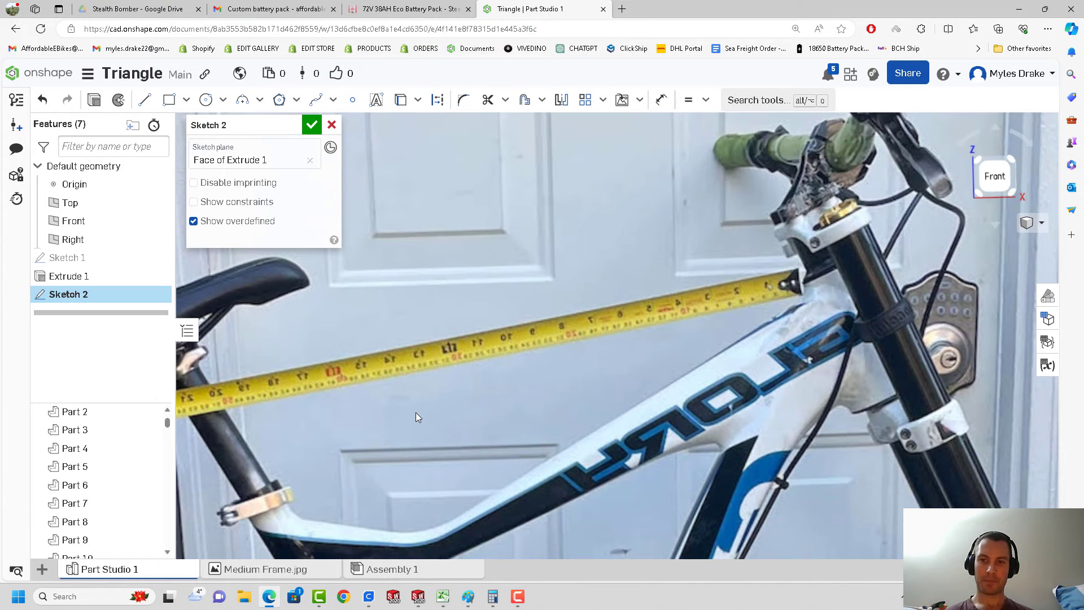
left_click(145, 99)
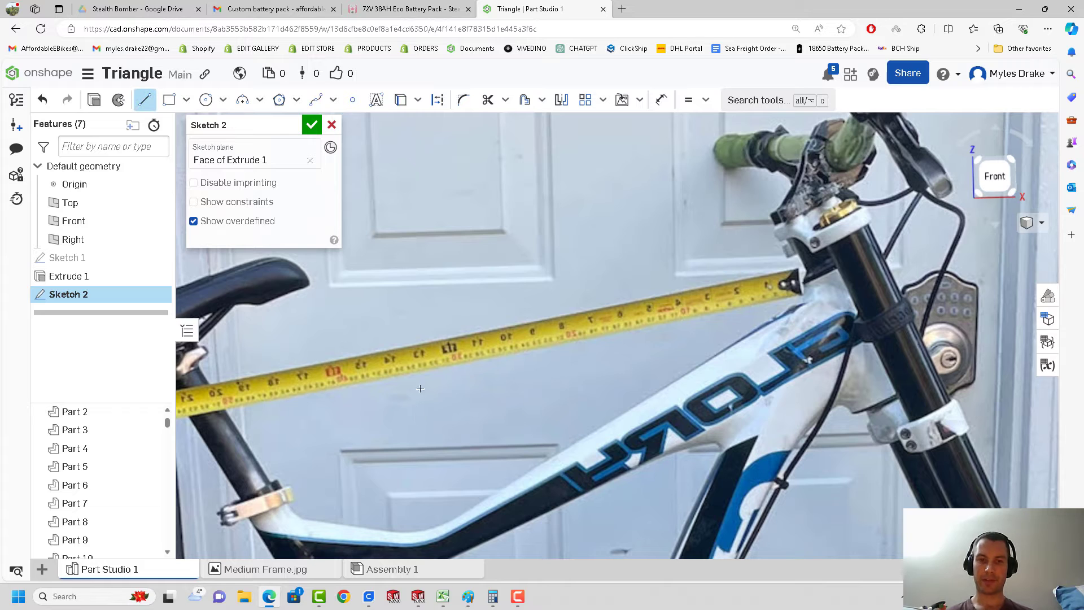
mouse_move(742, 281)
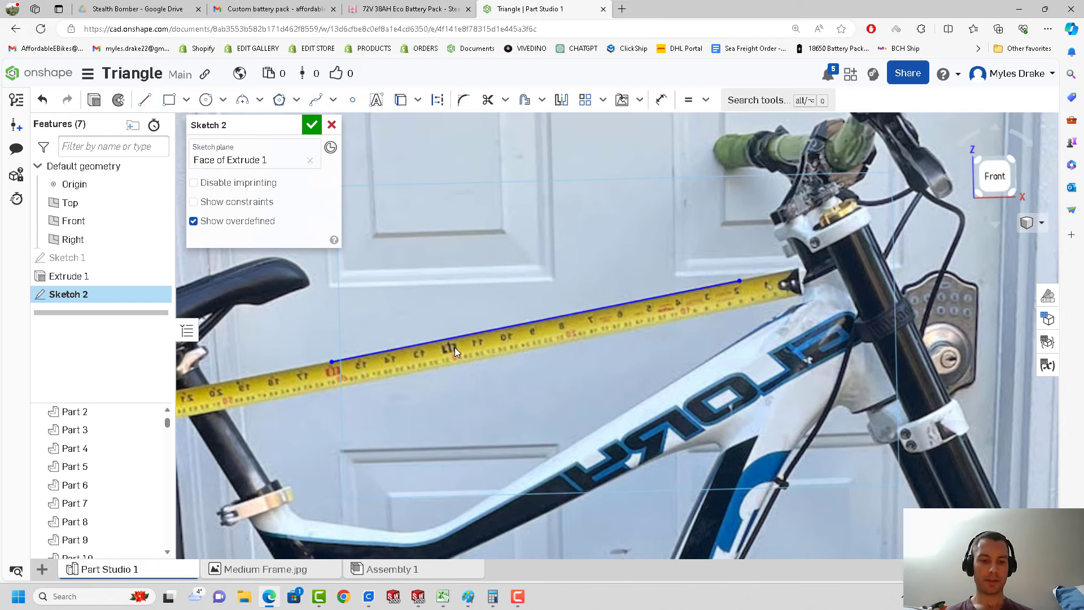
left_click(661, 99)
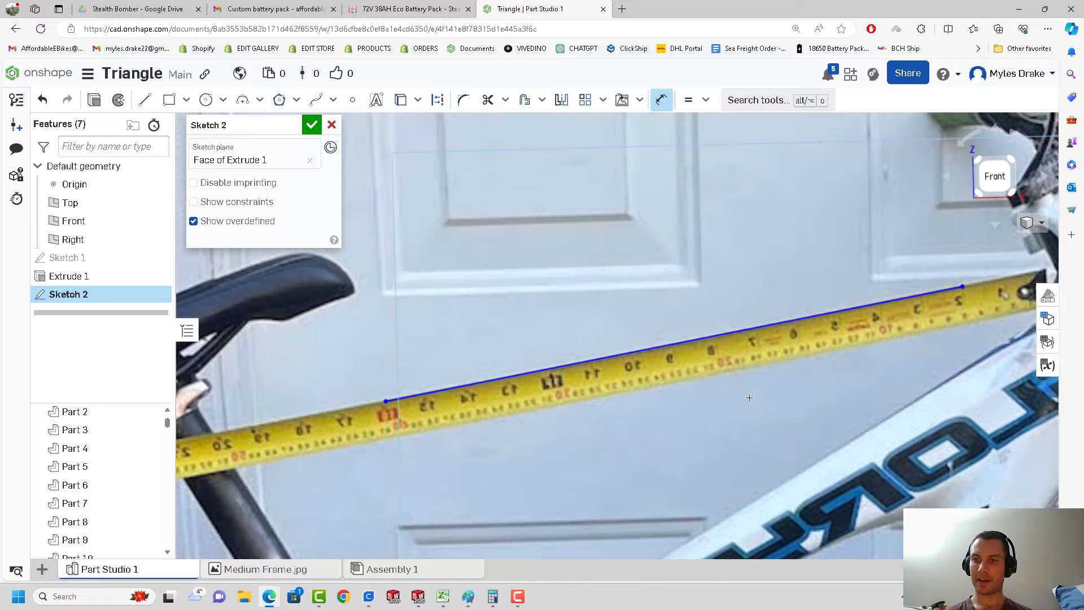
mouse_move(697, 320)
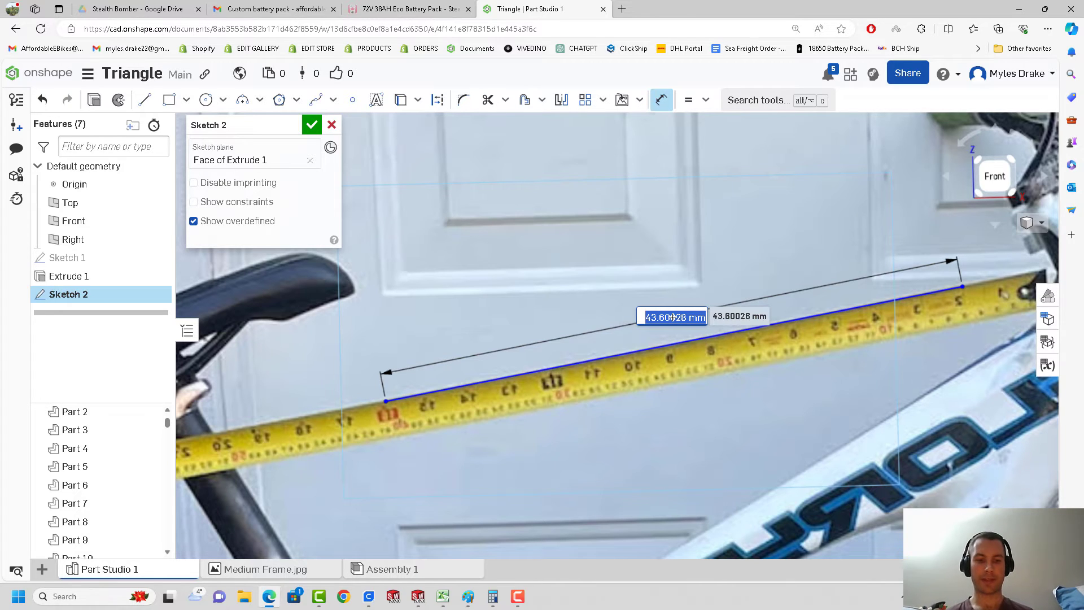
type("14")
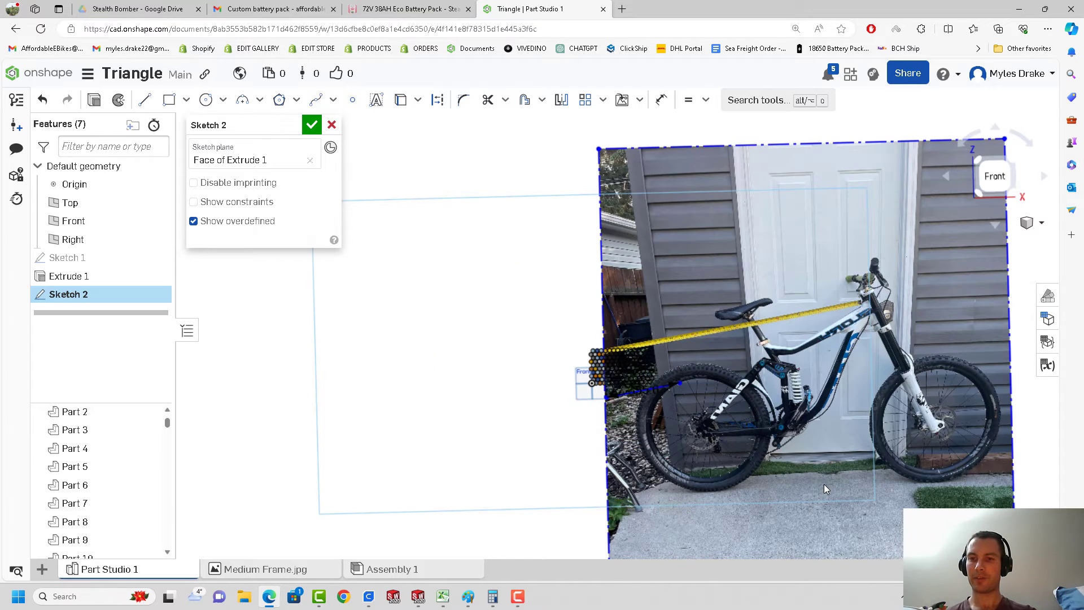
- Dimension the photo width and shift it so cells sit inside the frame triangle
left_click(660, 99)
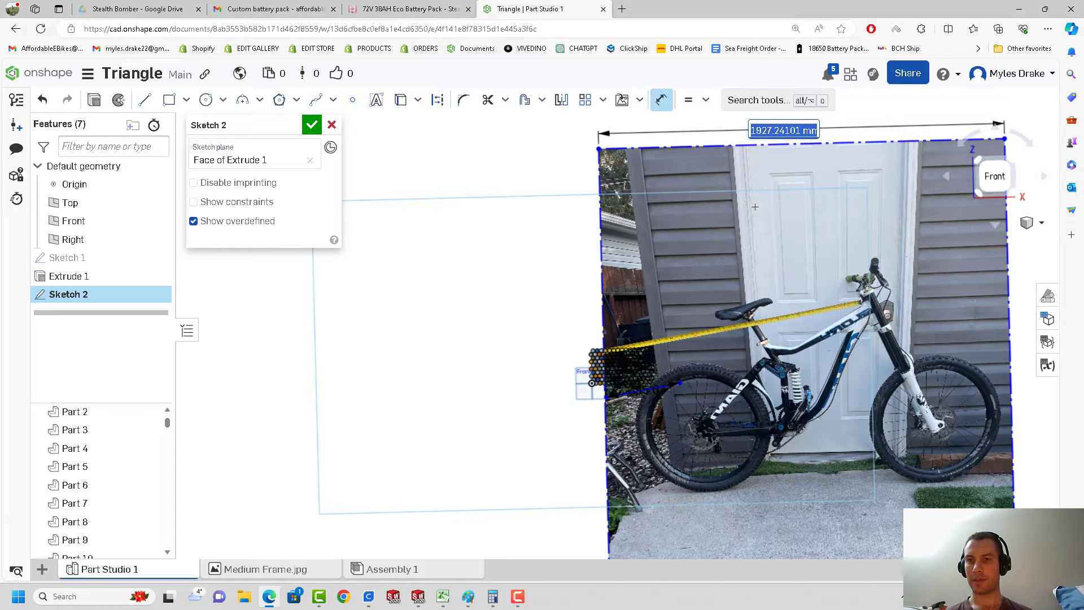
mouse_move(735, 216)
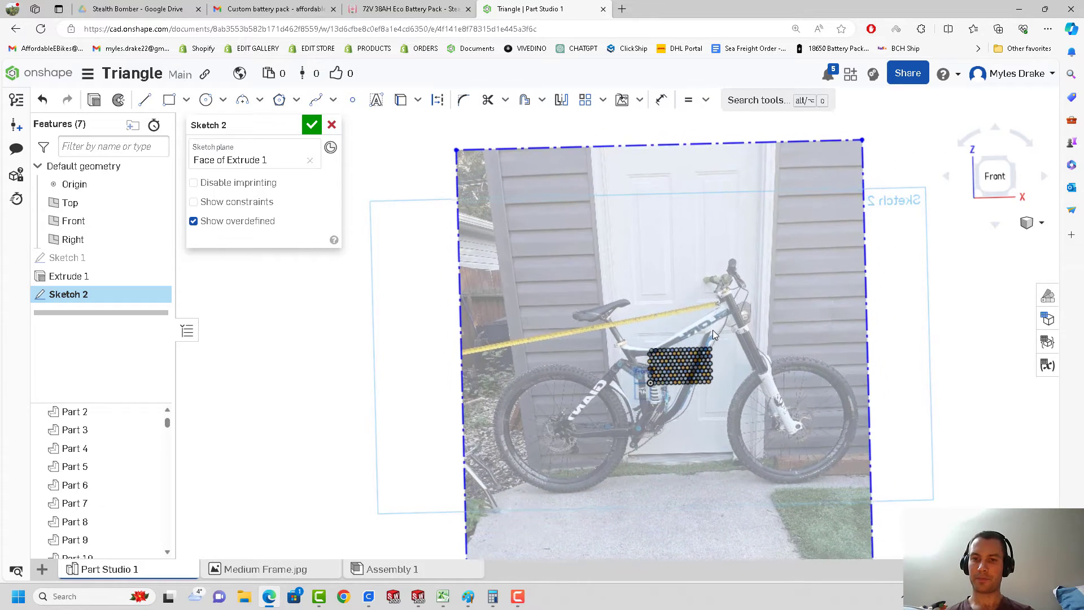
scroll("up", 3)
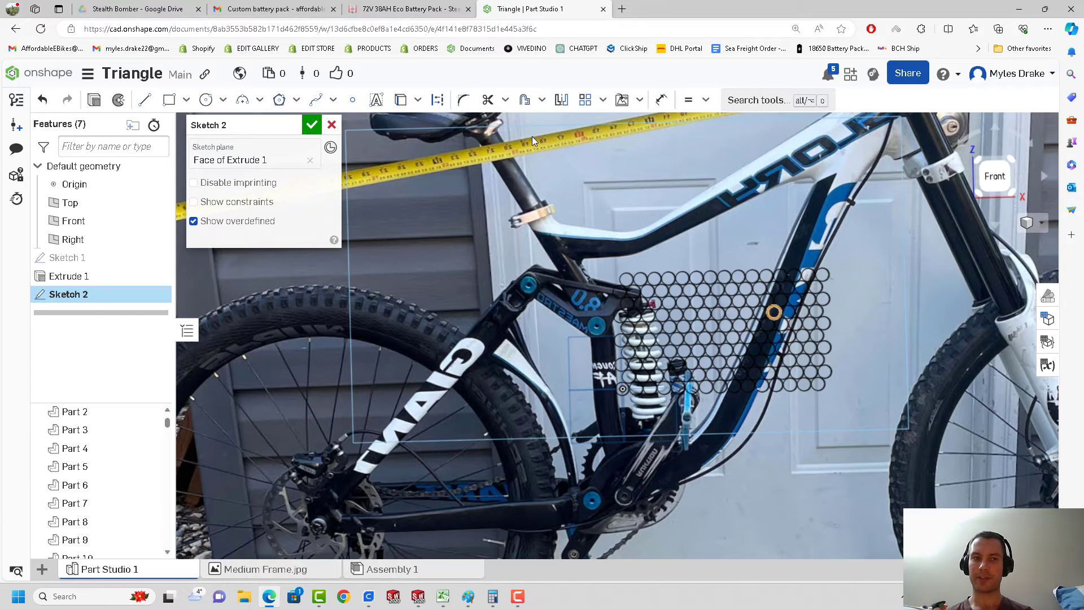
mouse_move(65, 258)
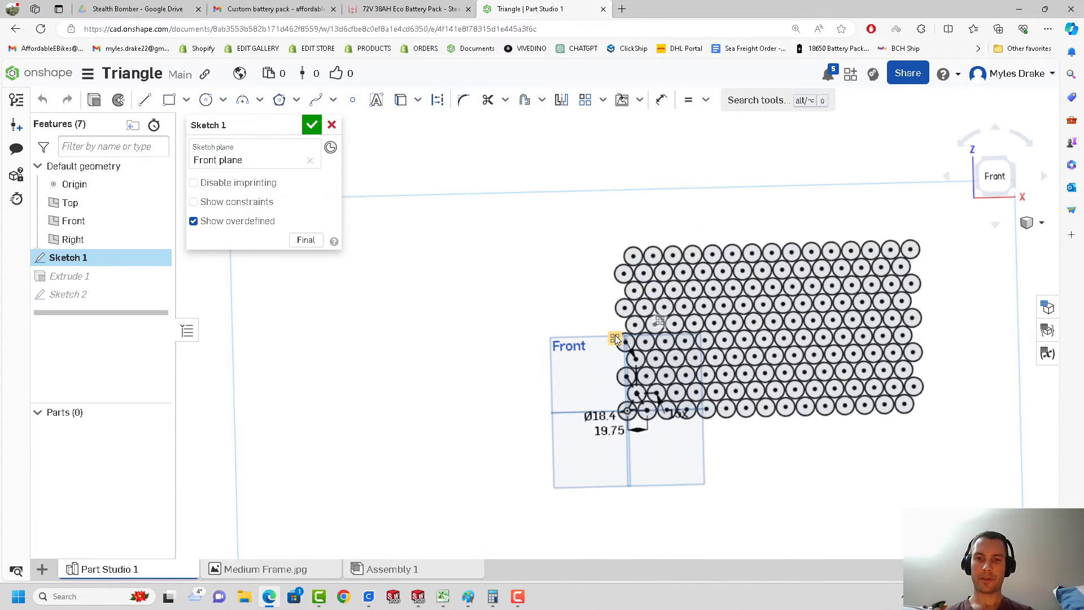
- Enlarge the Sketch 1 circle pattern with more rows and columns, then accept
scroll("up", 3)
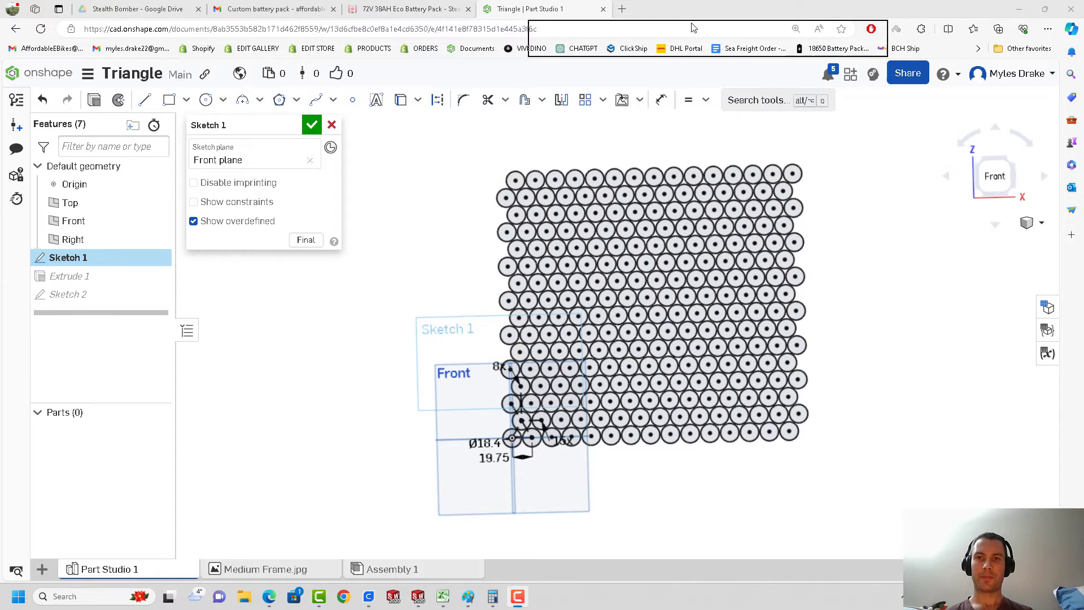
left_click(311, 125)
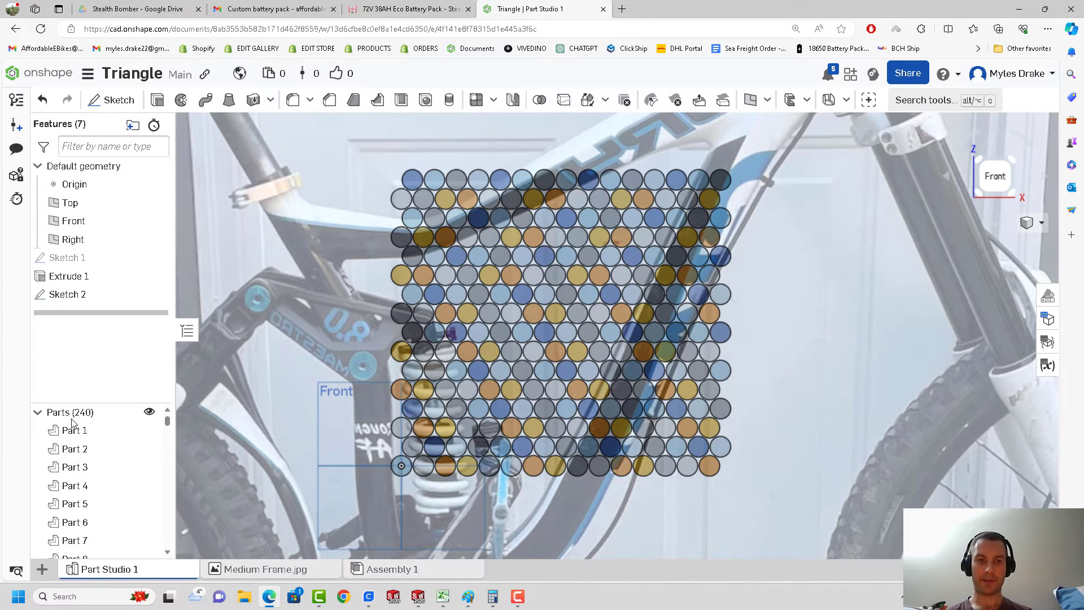
- Start a delete-part feature, drop Part 2 from its selection, orbit the pack, and cancel
left_click(73, 449)
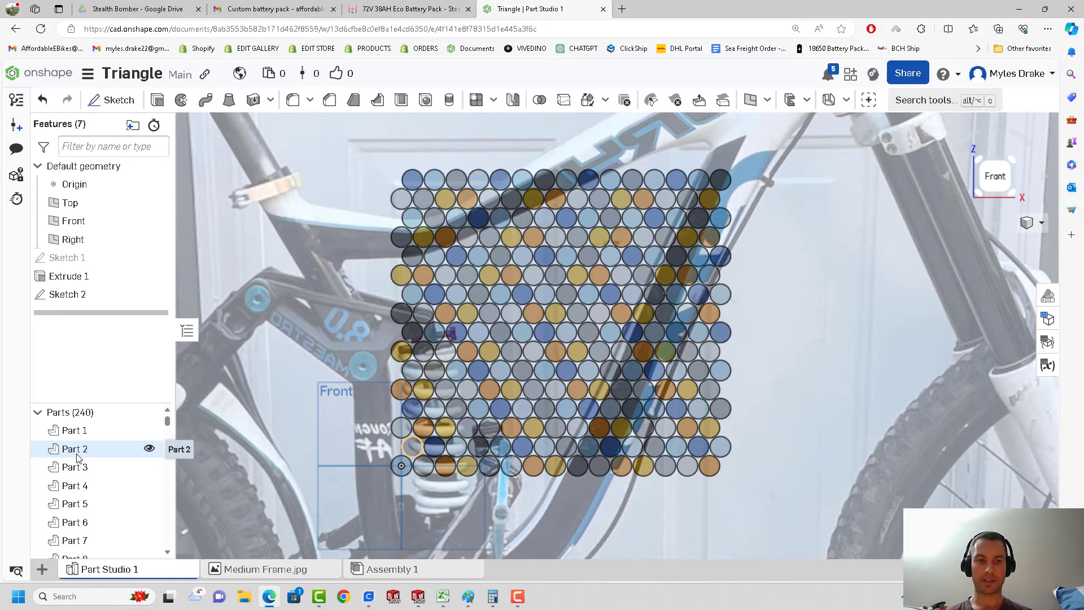
left_click(73, 449)
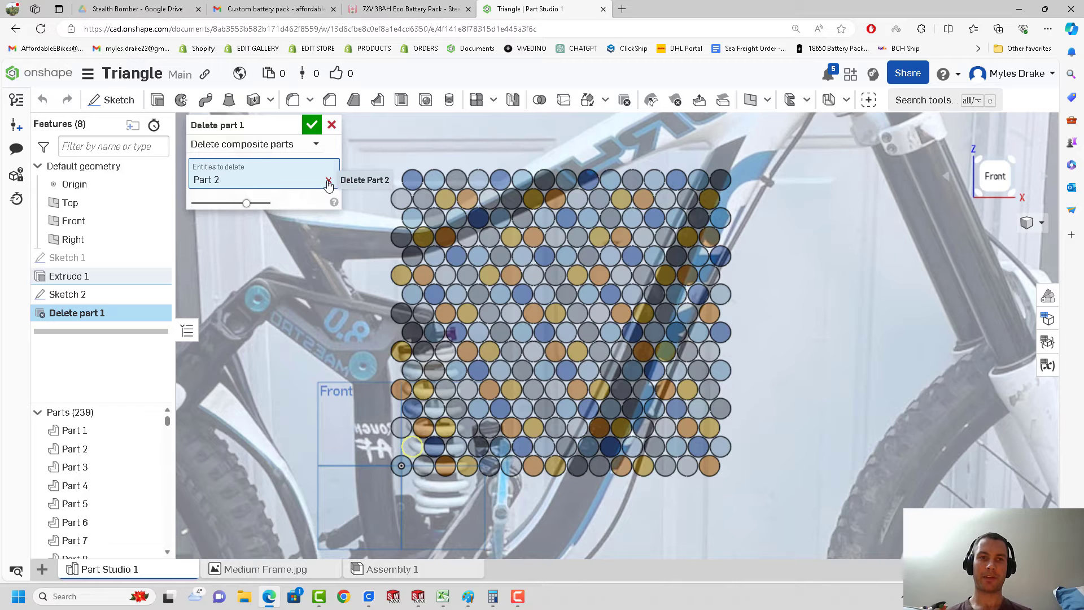
left_click(330, 179)
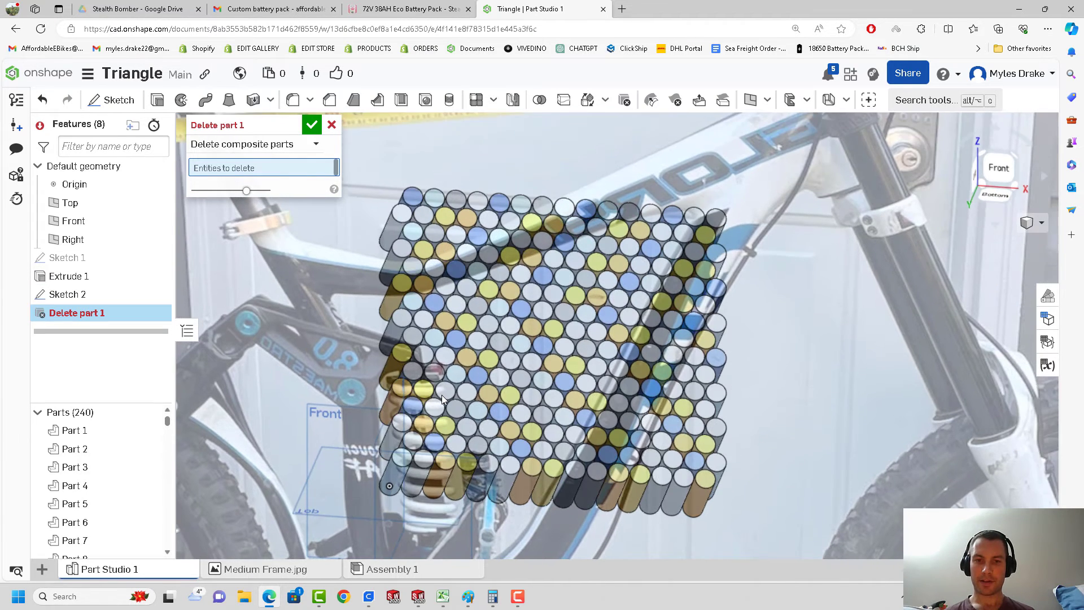
left_click_drag(443, 400, 472, 440)
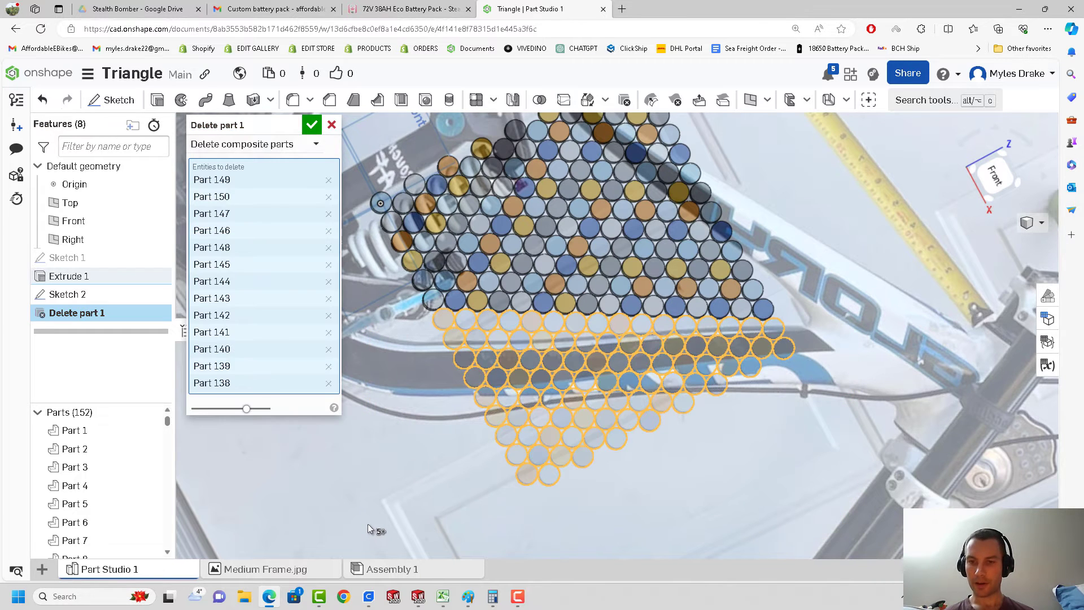
mouse_move(463, 431)
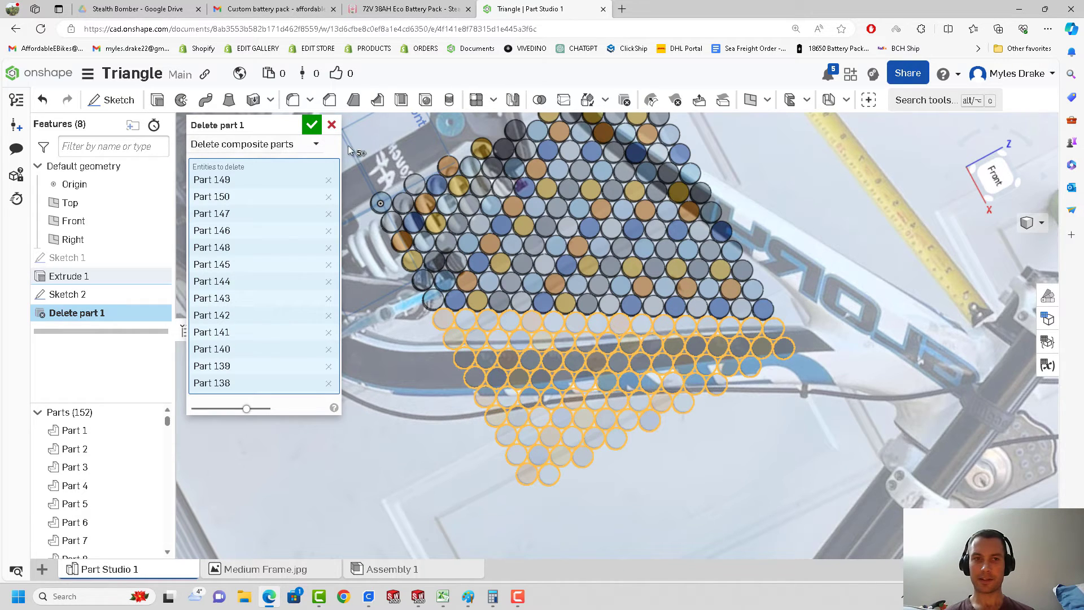
left_click(311, 125)
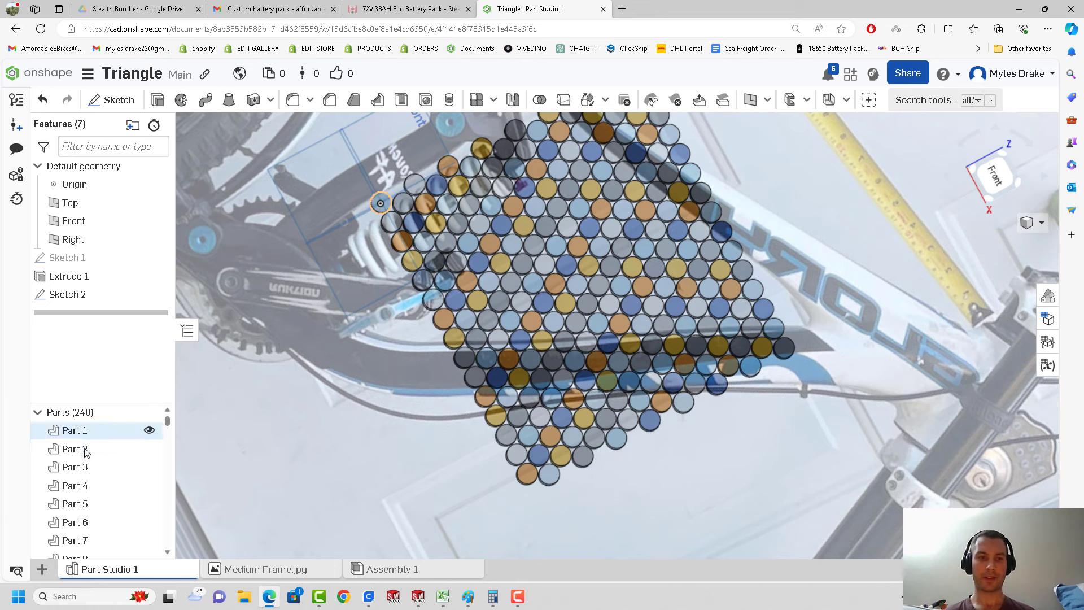
- Delete the surplus upper and lower cells outside the frame triangle, leaving 100 parts
left_click(74, 467)
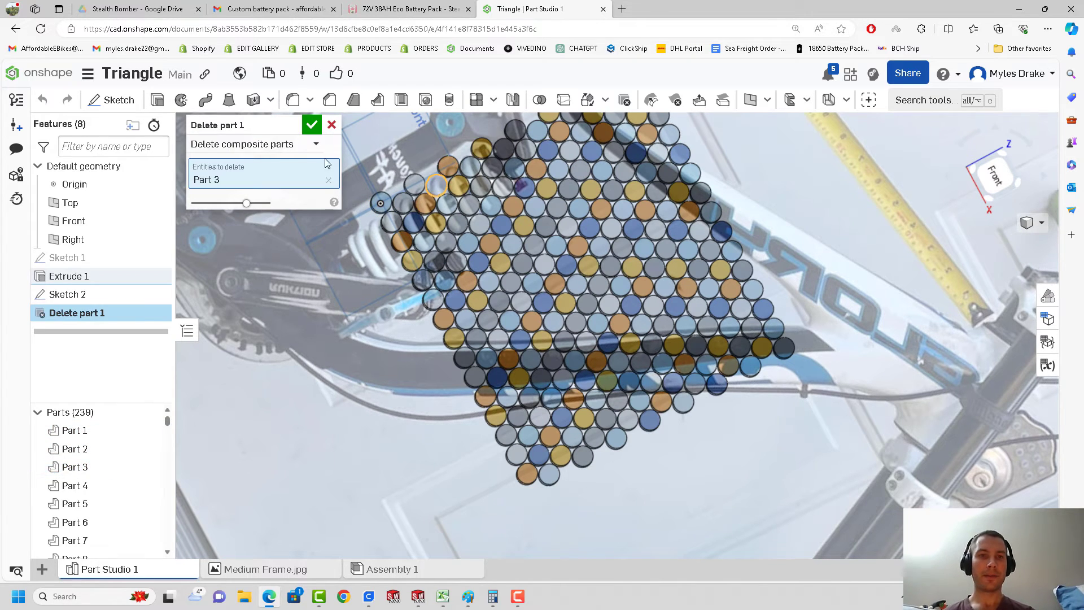
left_click(329, 180)
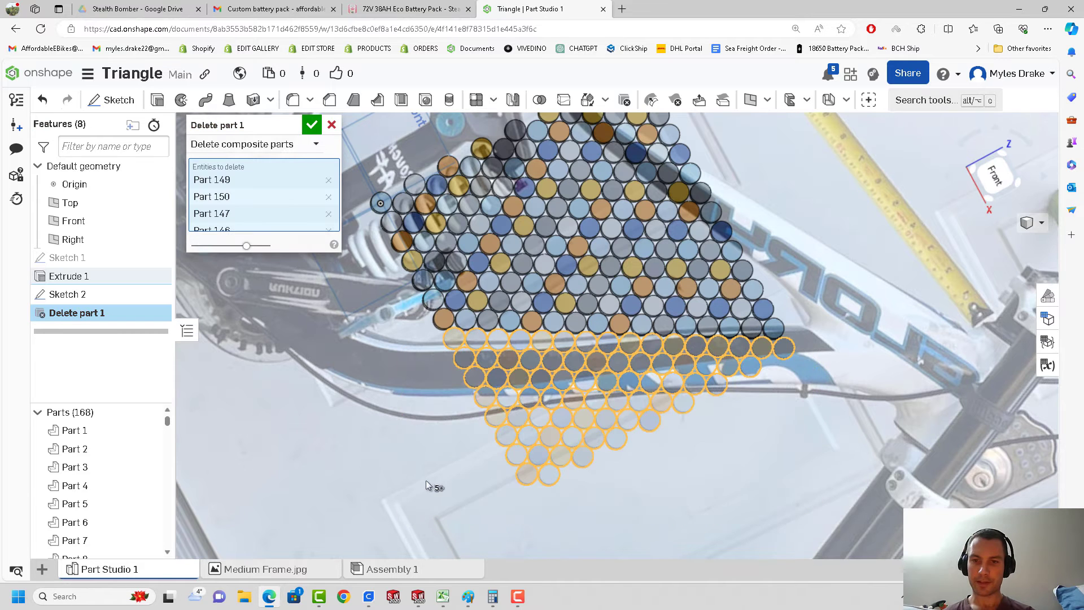
left_click(311, 125)
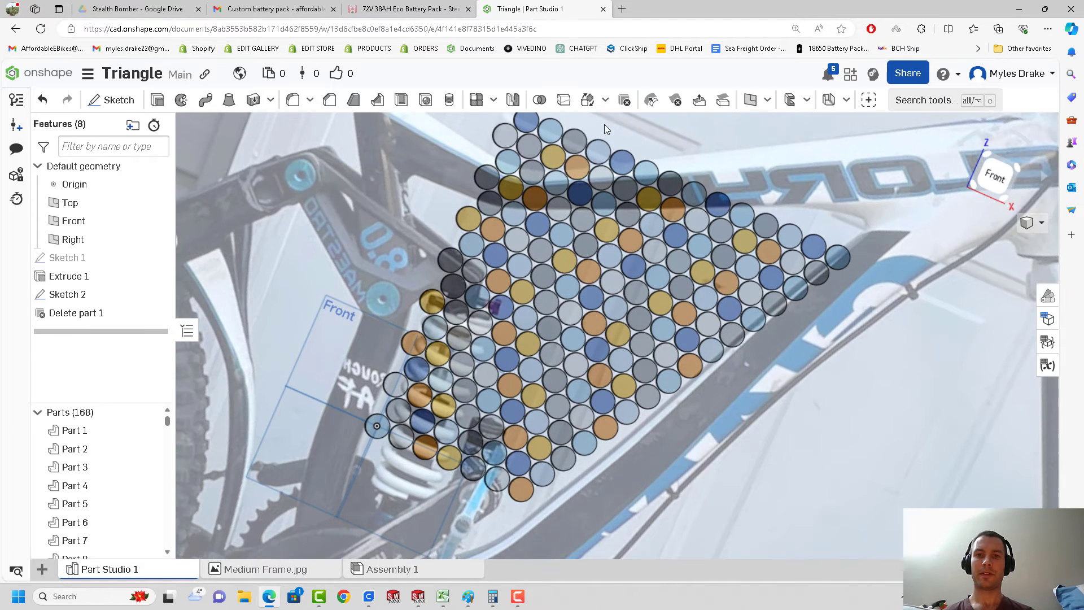
left_click(74, 467)
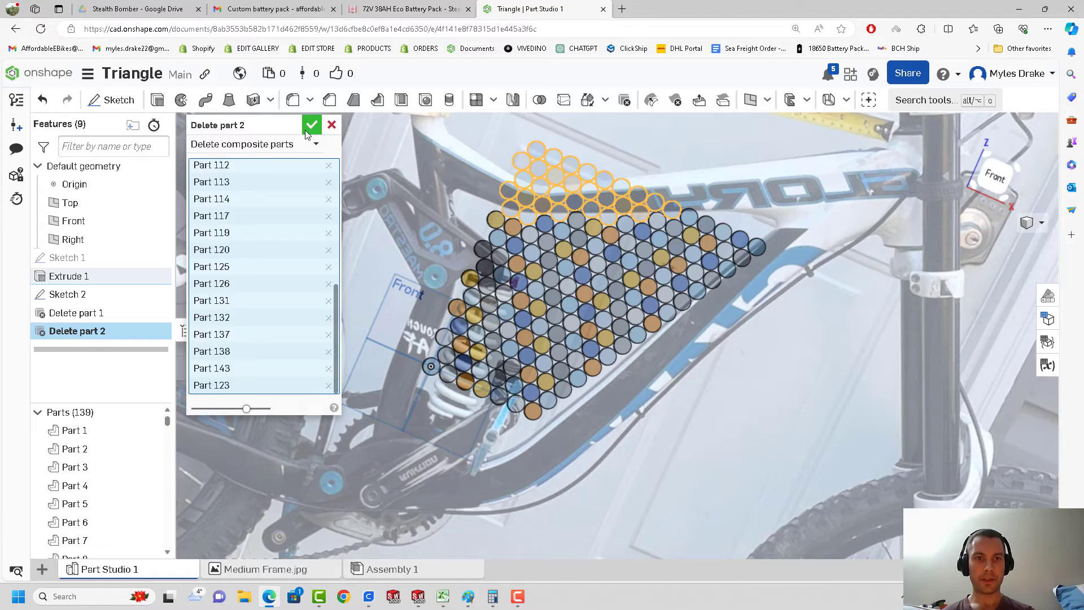
left_click(311, 126)
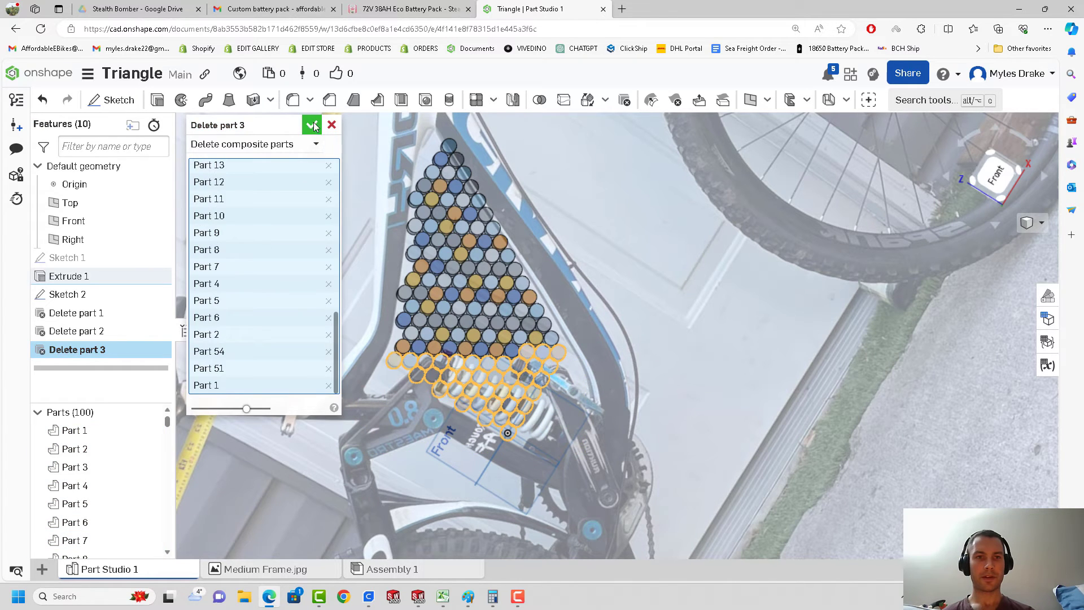
left_click(312, 125)
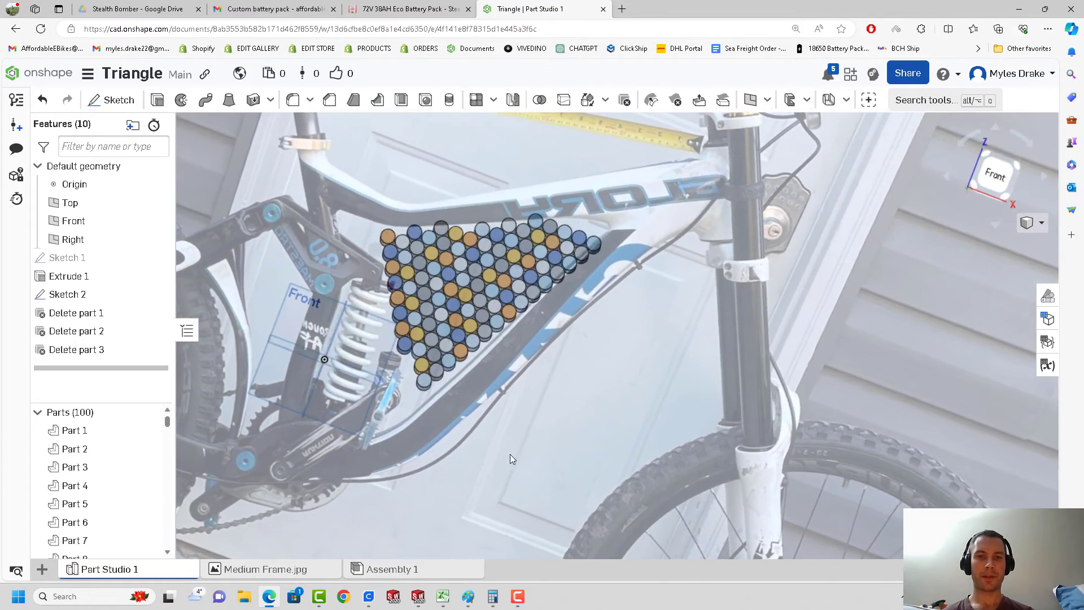
left_click(72, 448)
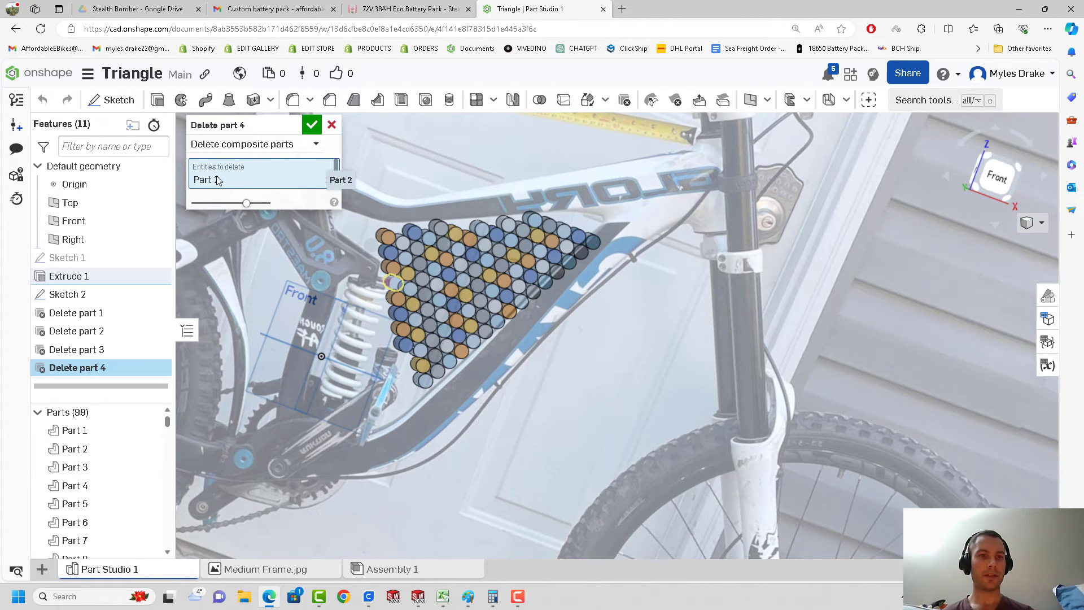
- Delete stray edge cells Part 44 and Part 6, trimming the pack to 78 parts
left_click(219, 181)
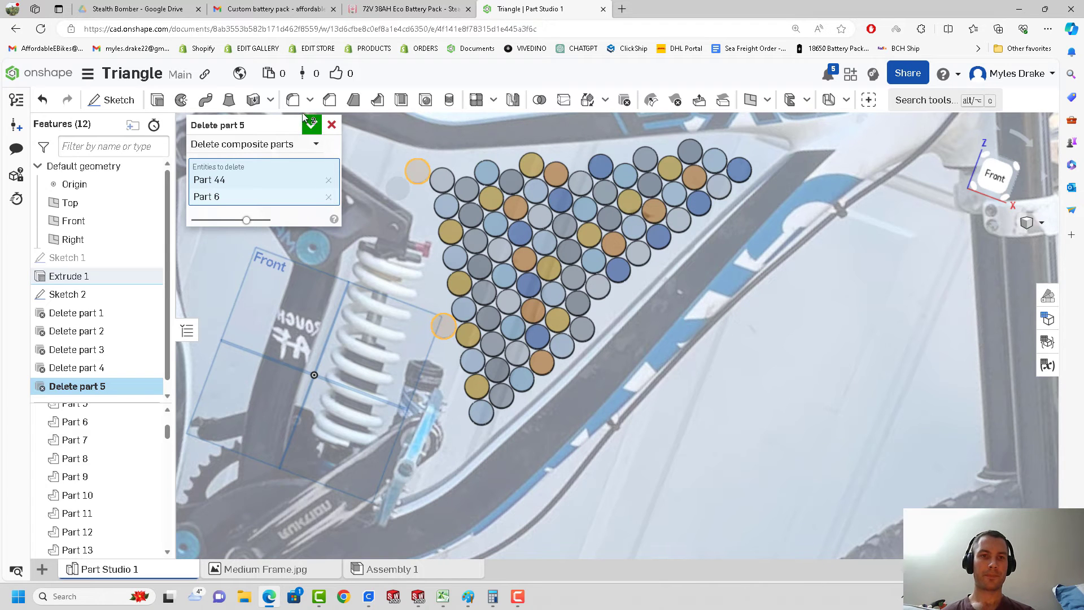
left_click(311, 124)
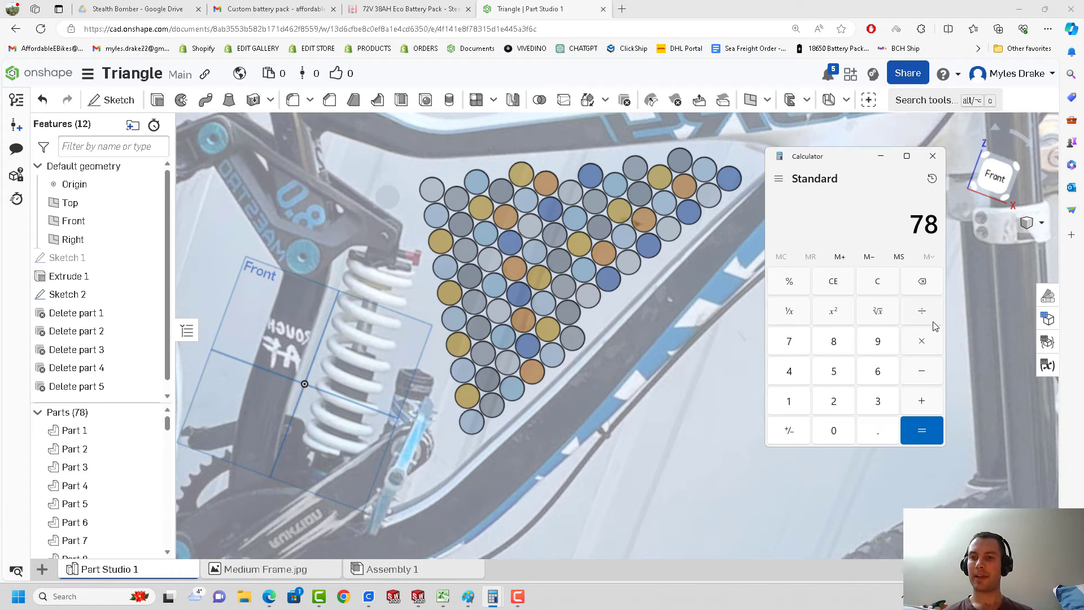
- Calculate 78 ÷ 13 and 84 ÷ 14 (both 6), then 14 × 5 = 70
left_click(921, 430)
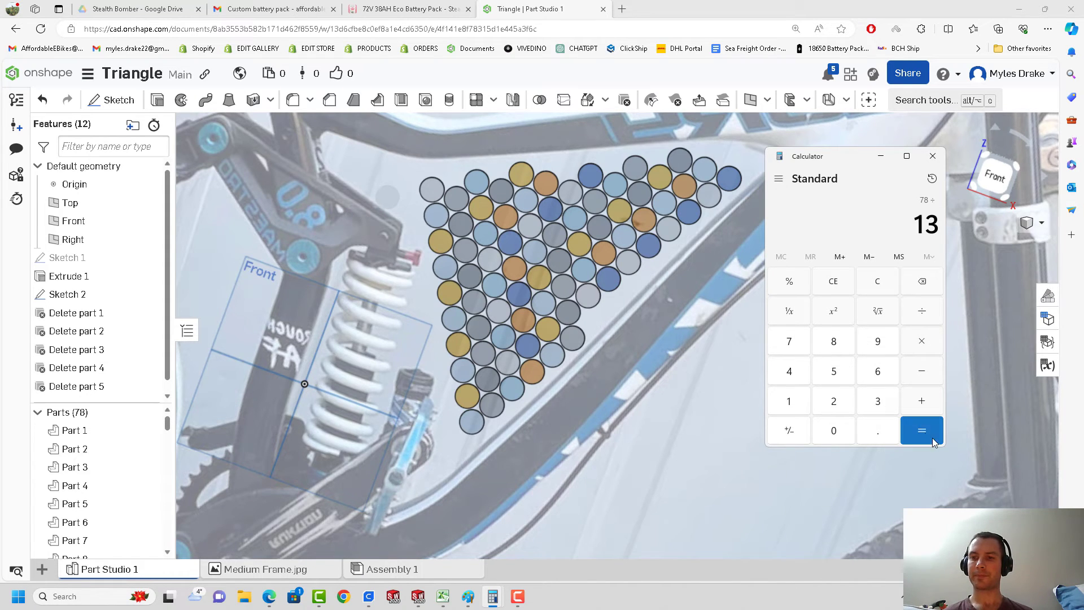
left_click(921, 431)
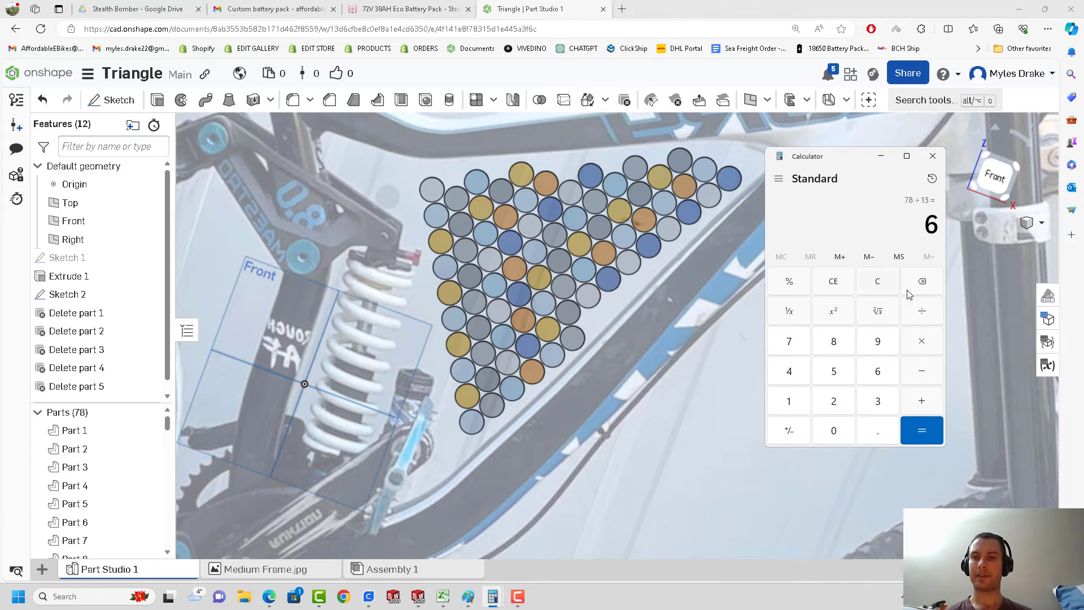
mouse_move(877, 284)
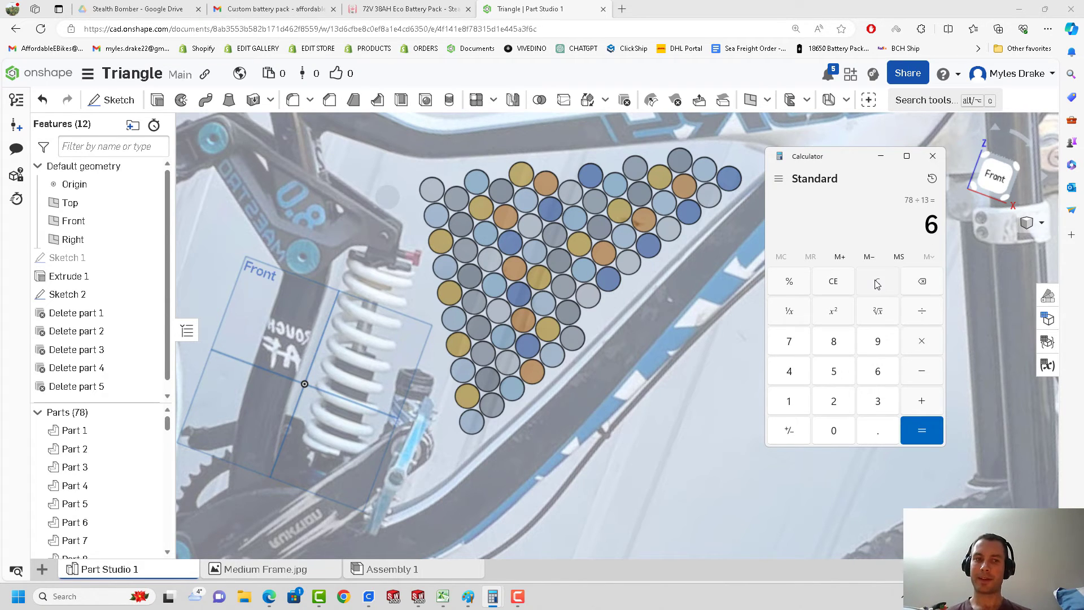
left_click(833, 281)
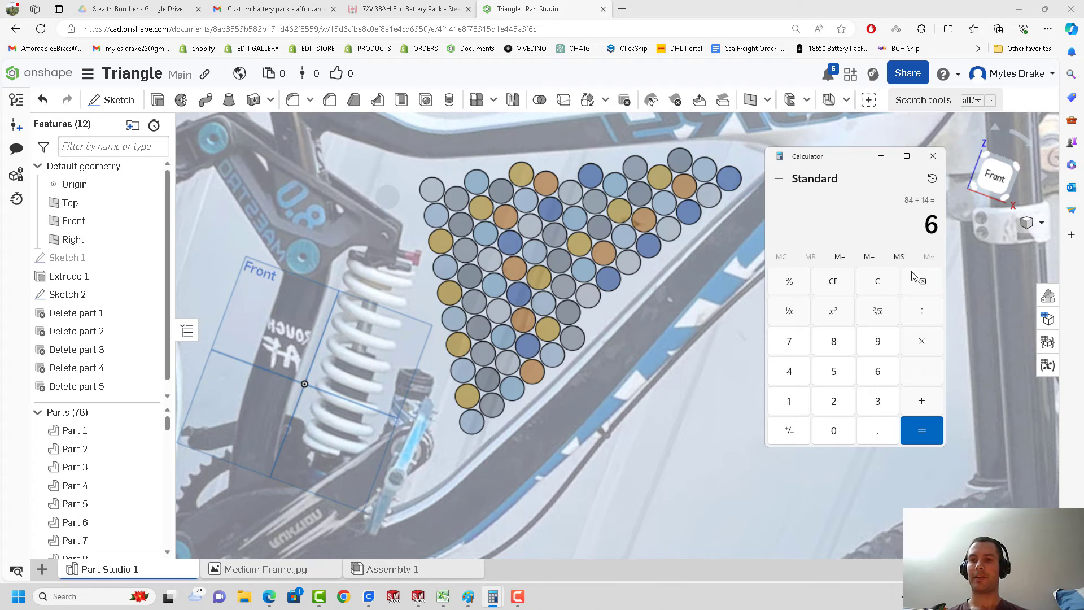
left_click(877, 281)
type("14")
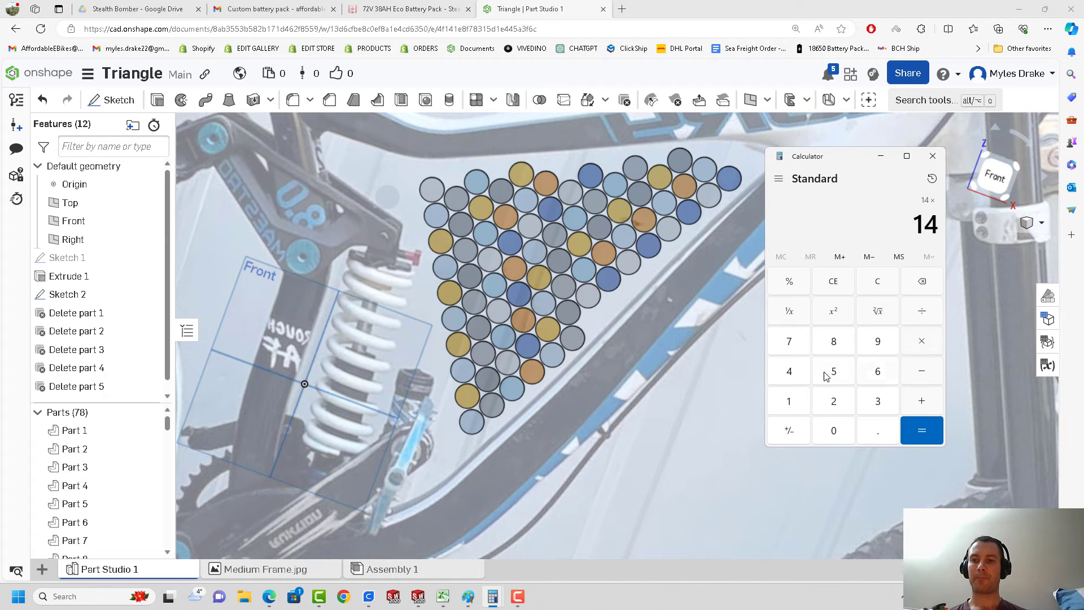
left_click(921, 431)
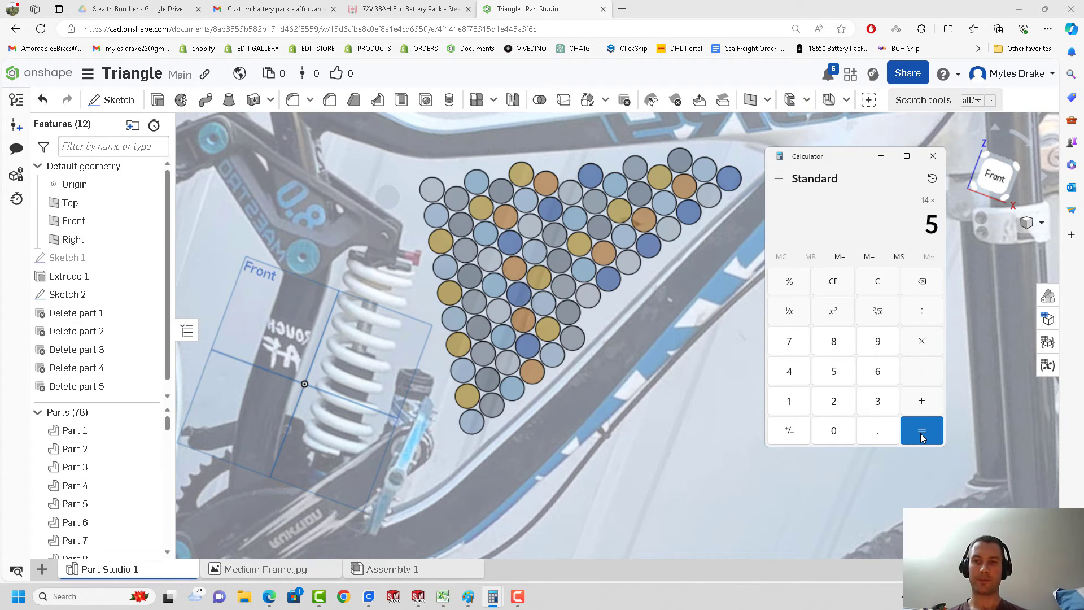
left_click(921, 430)
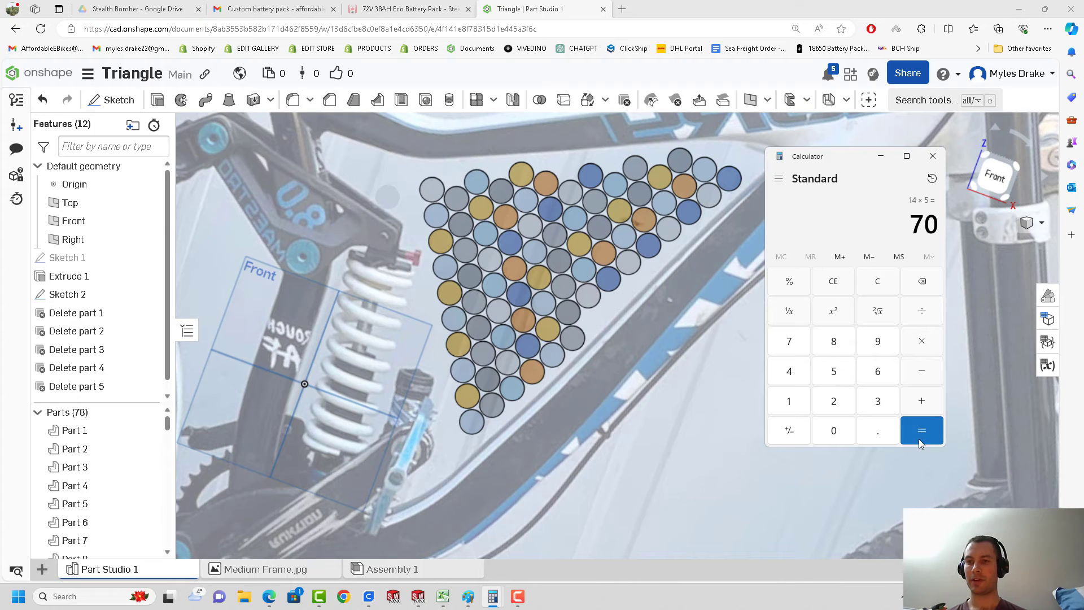
mouse_move(364, 361)
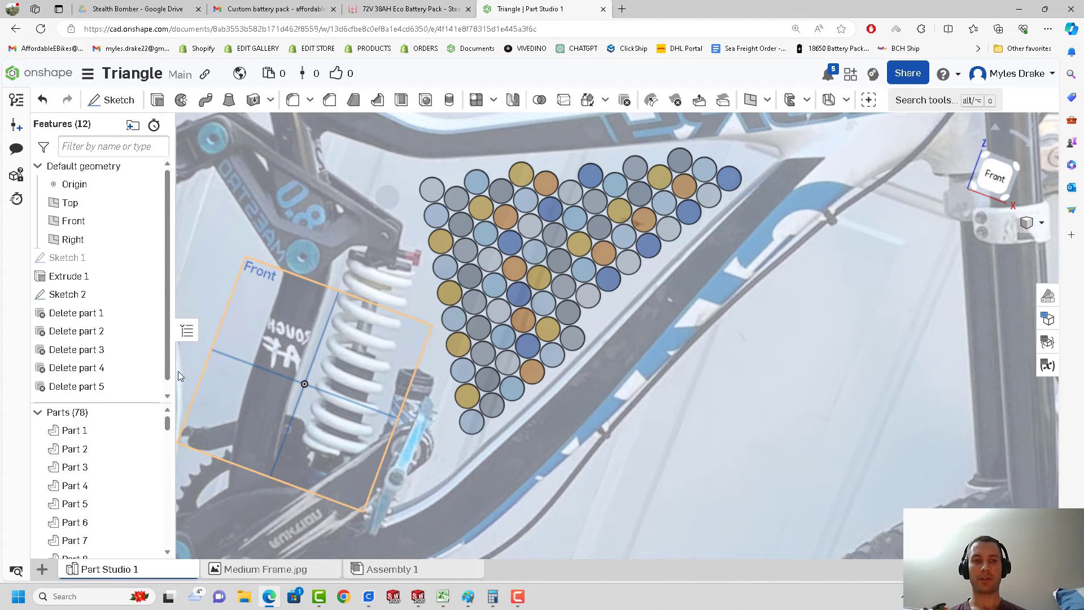
- Delete top-edge Parts 56, 53, 50, 44, 43, 66 and 71, leaving 71 parts
left_click(74, 449)
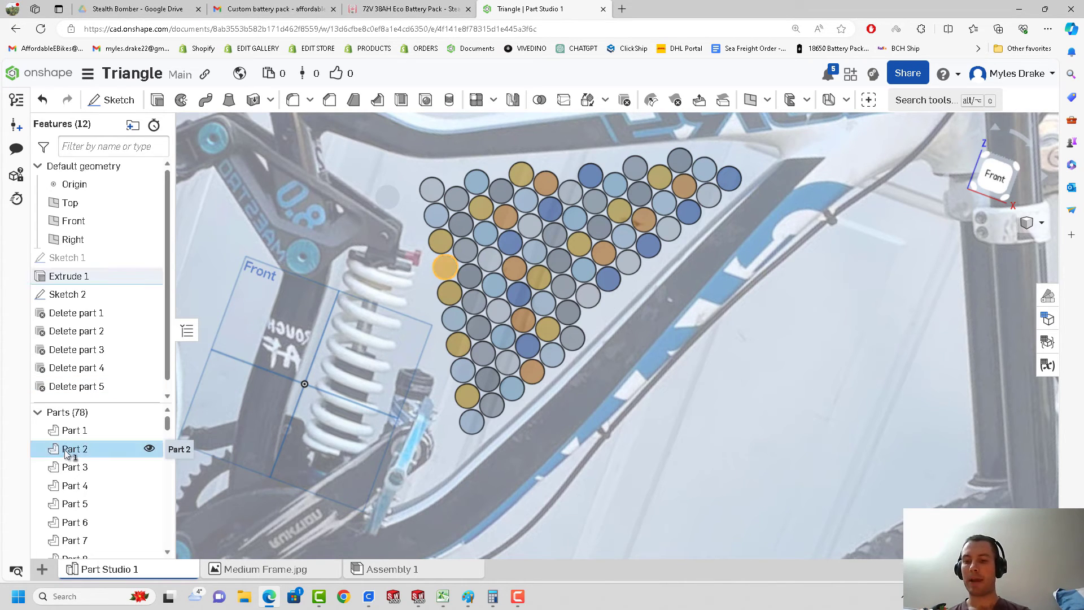
right_click(74, 449)
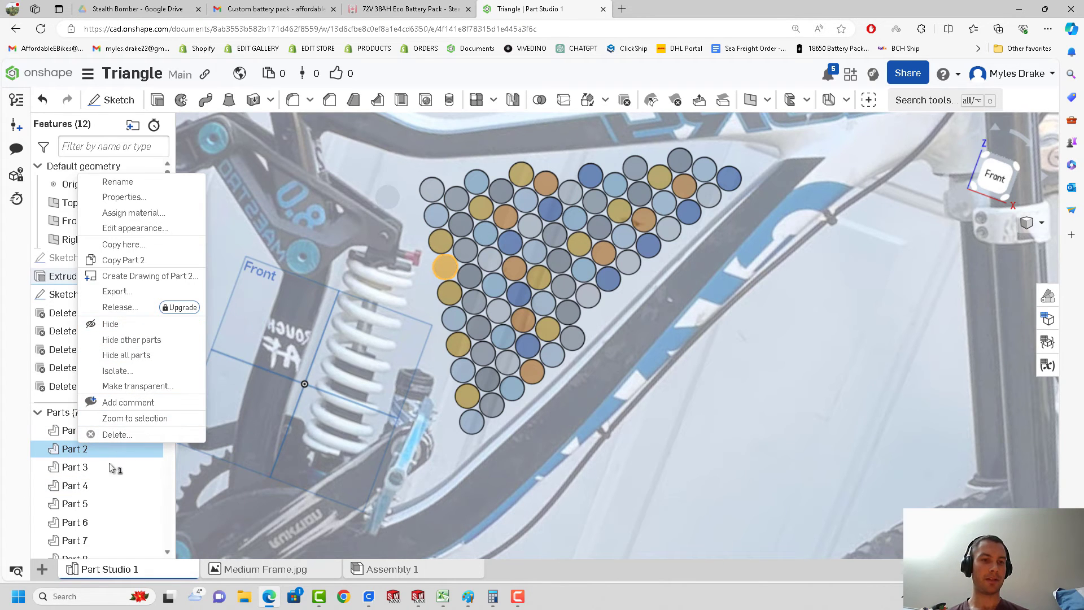
left_click(72, 449)
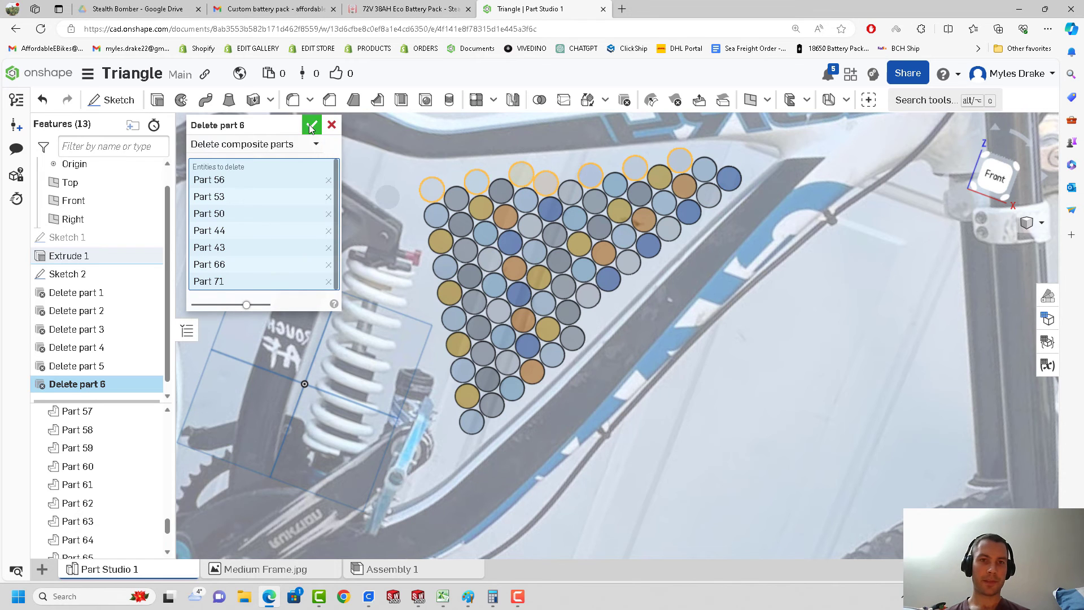
left_click(311, 125)
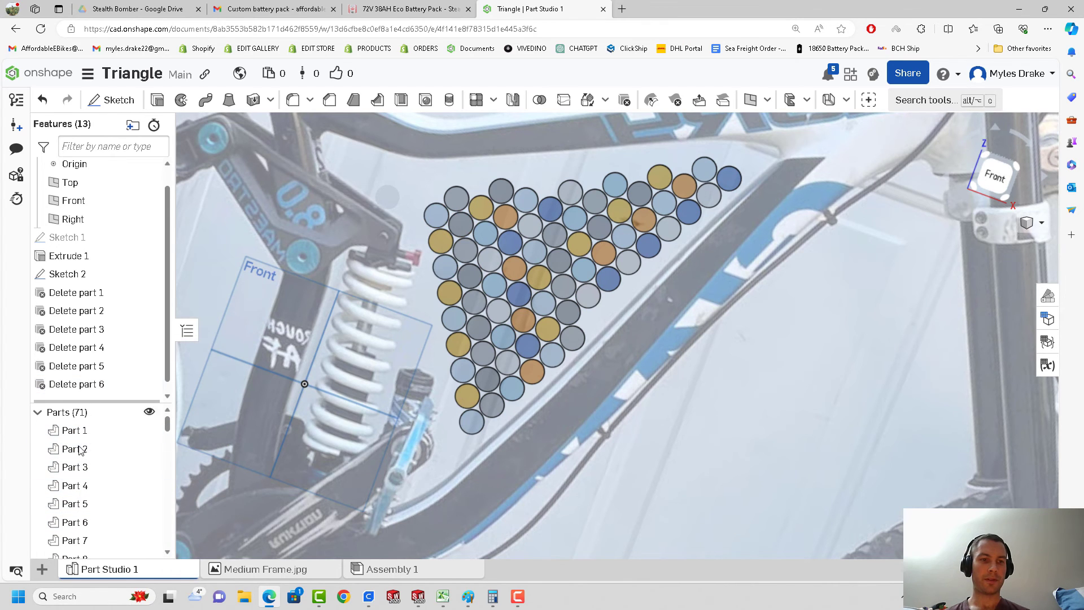
left_click(74, 447)
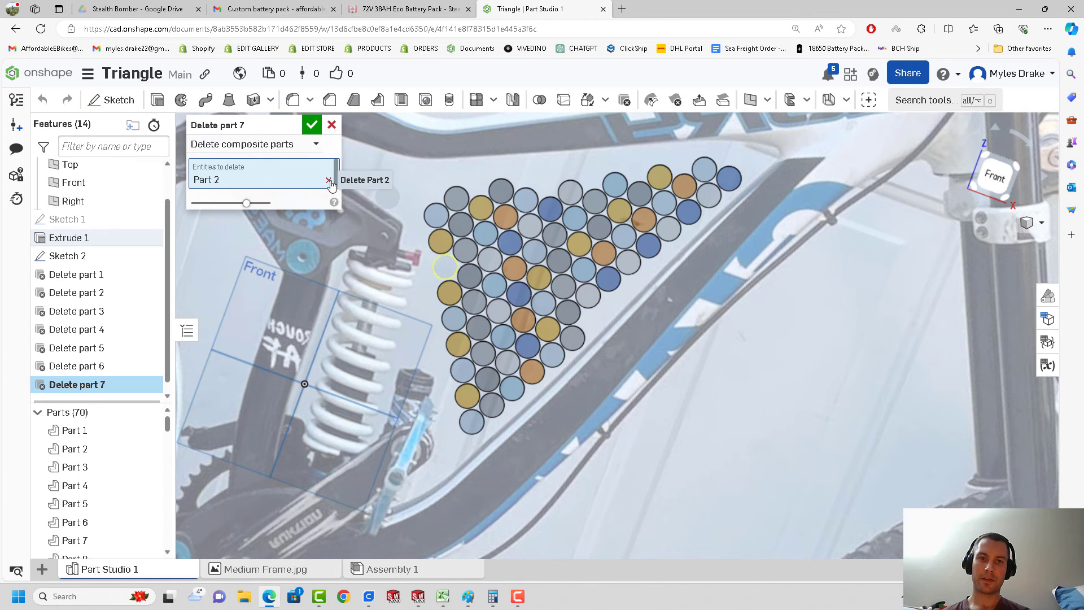
- Retarget the seventh deletion from Part 2 to corner cell Part 70, leaving 70 parts
left_click(330, 179)
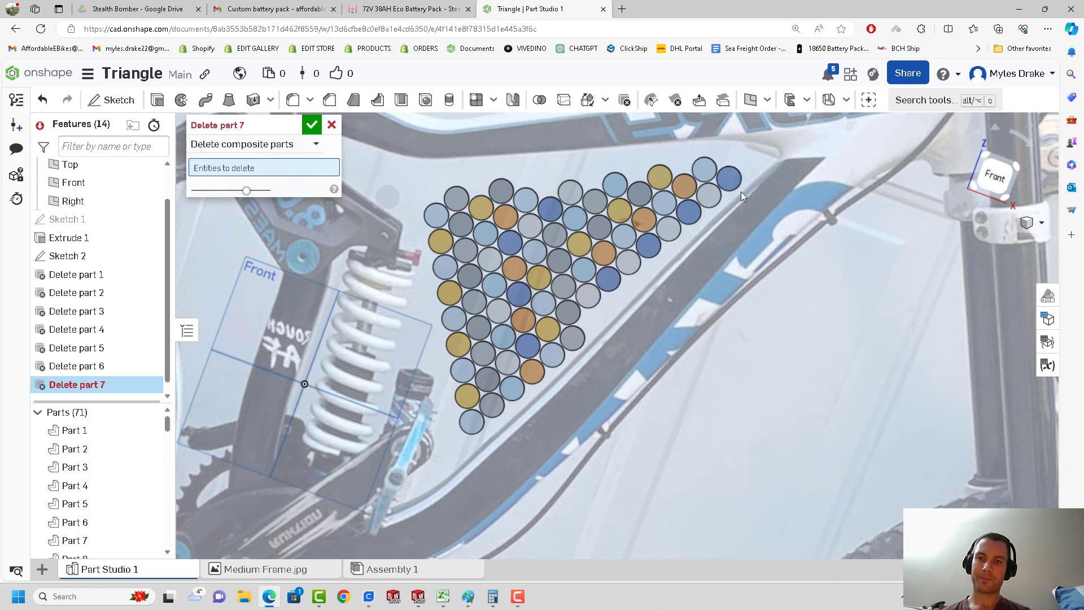
left_click(727, 178)
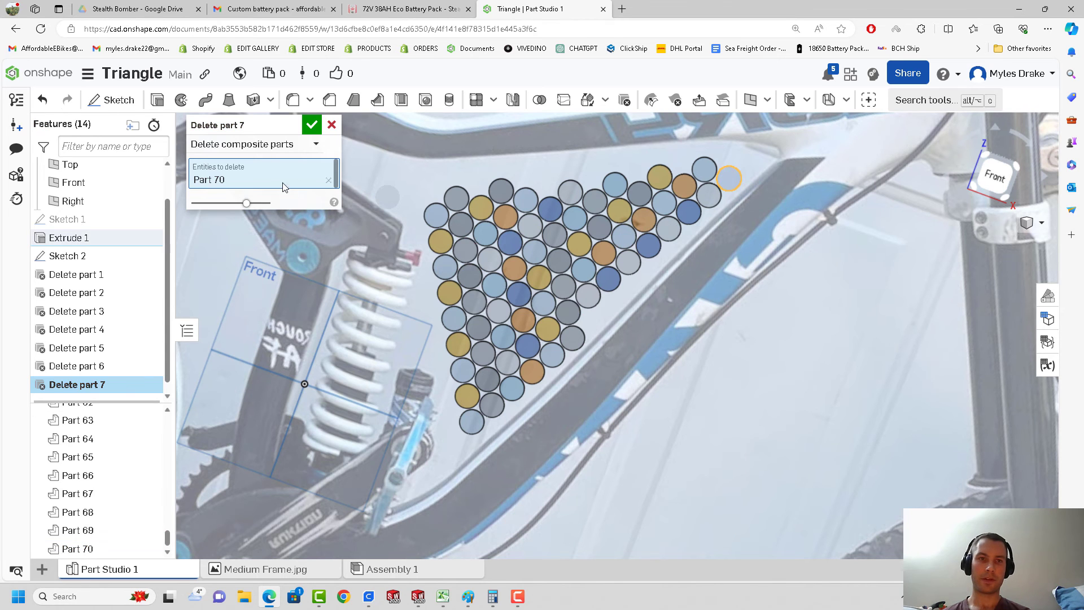
left_click(312, 125)
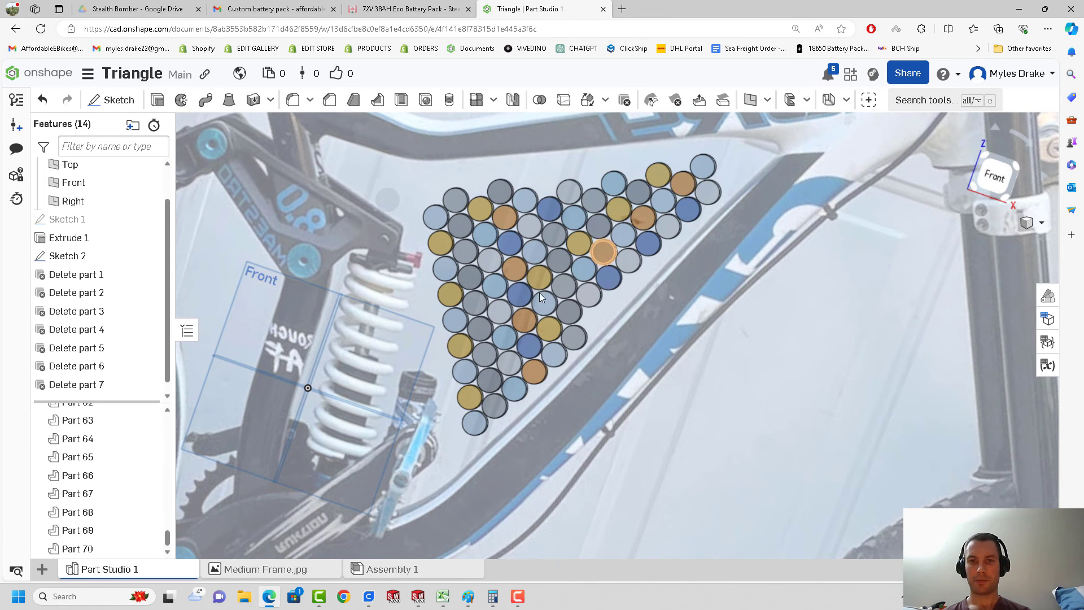
left_click_drag(539, 298, 671, 319)
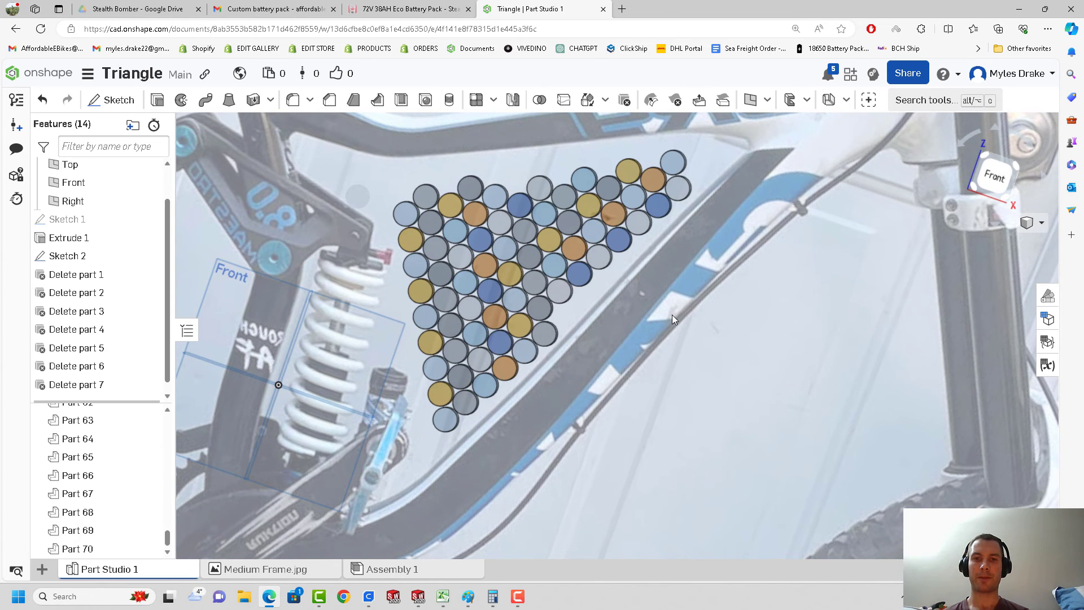
left_click(66, 219)
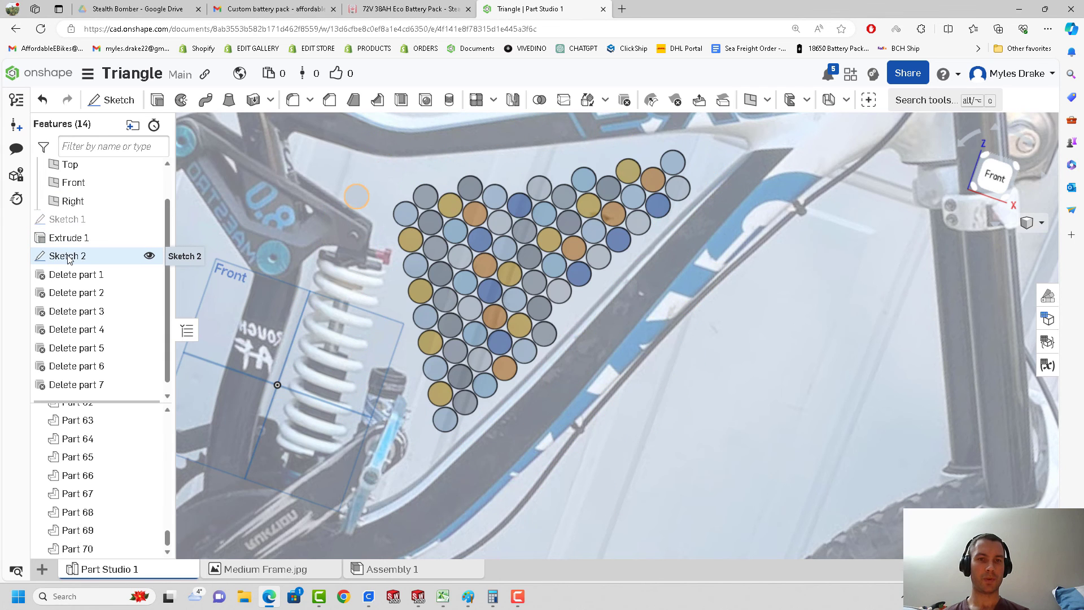
double_click(65, 256)
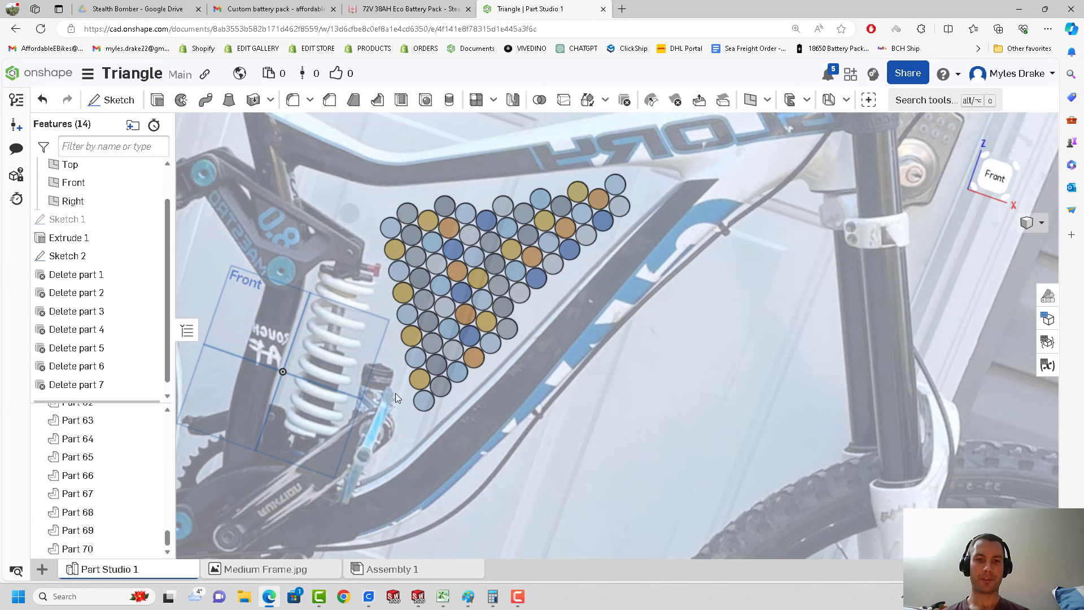
mouse_move(659, 367)
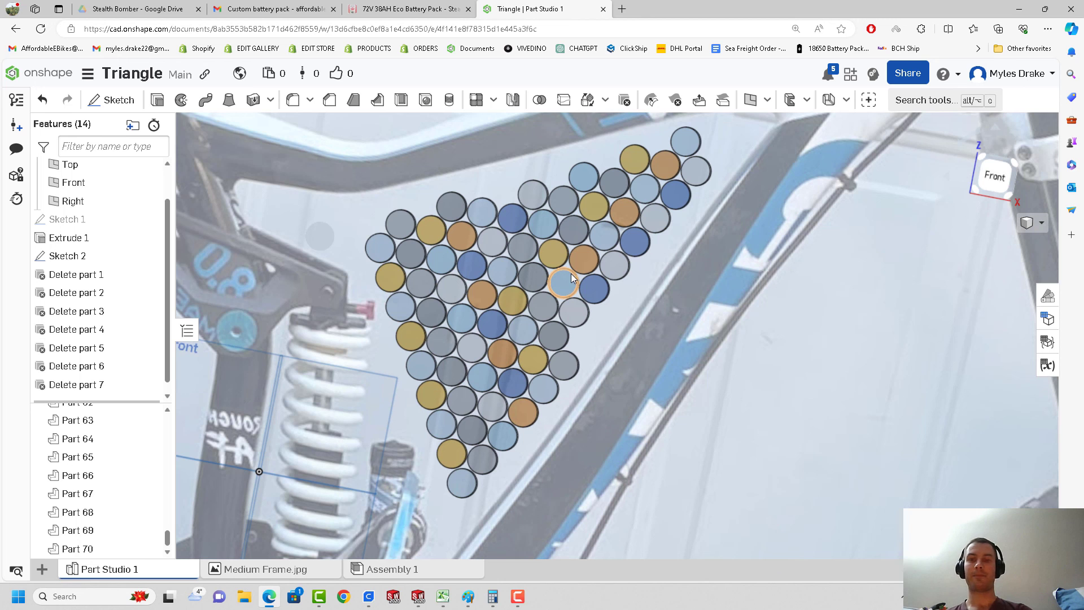
mouse_move(636, 339)
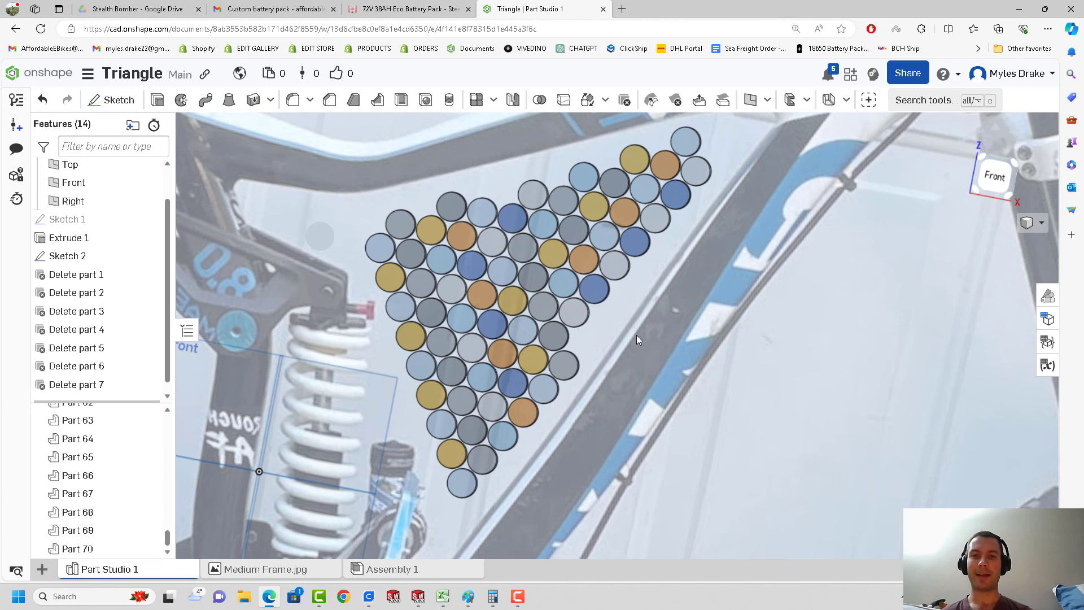